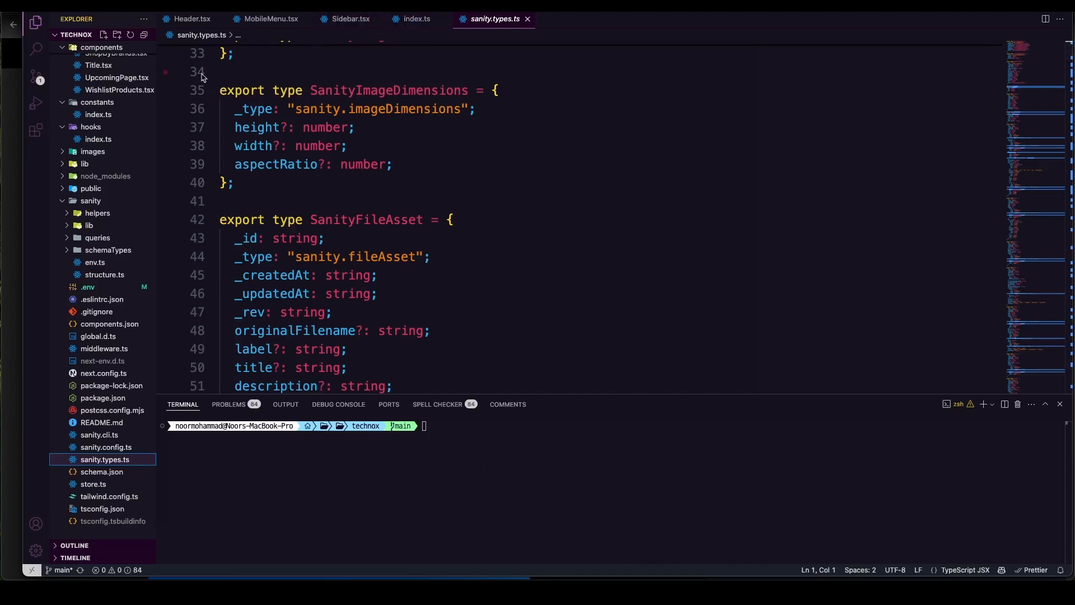
mouse_move(109, 504)
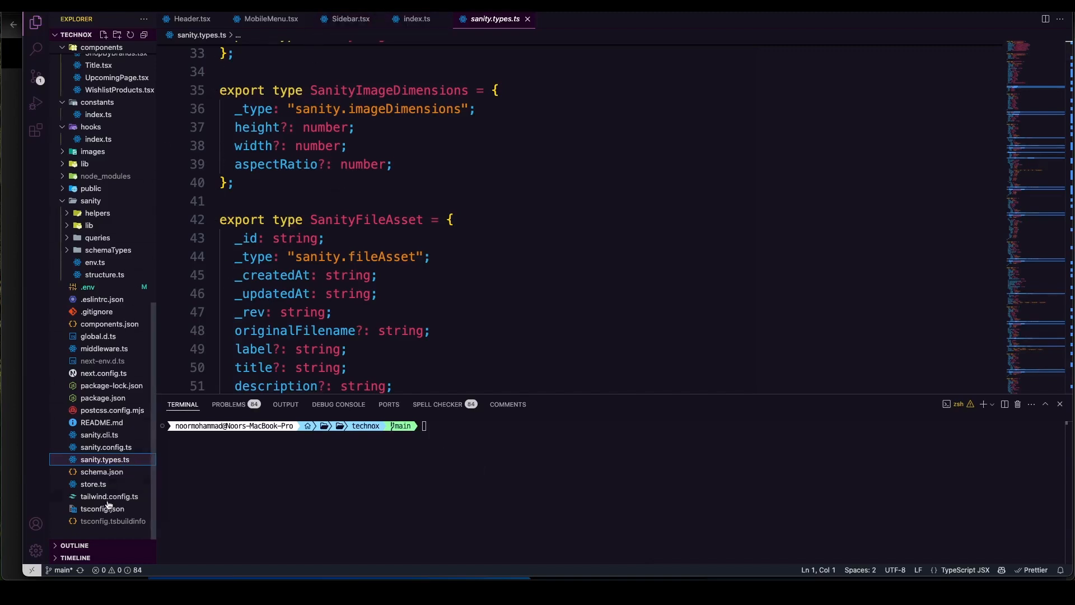
Open tsconfig.json from the Explorer and select its compilerOptions block.
click(101, 508)
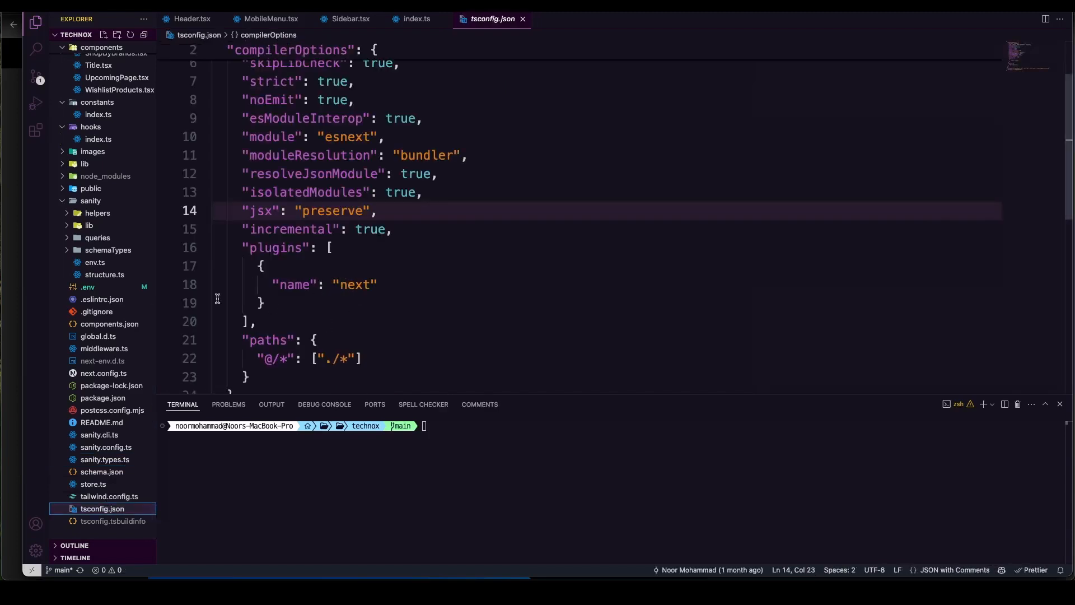
mouse_move(299, 471)
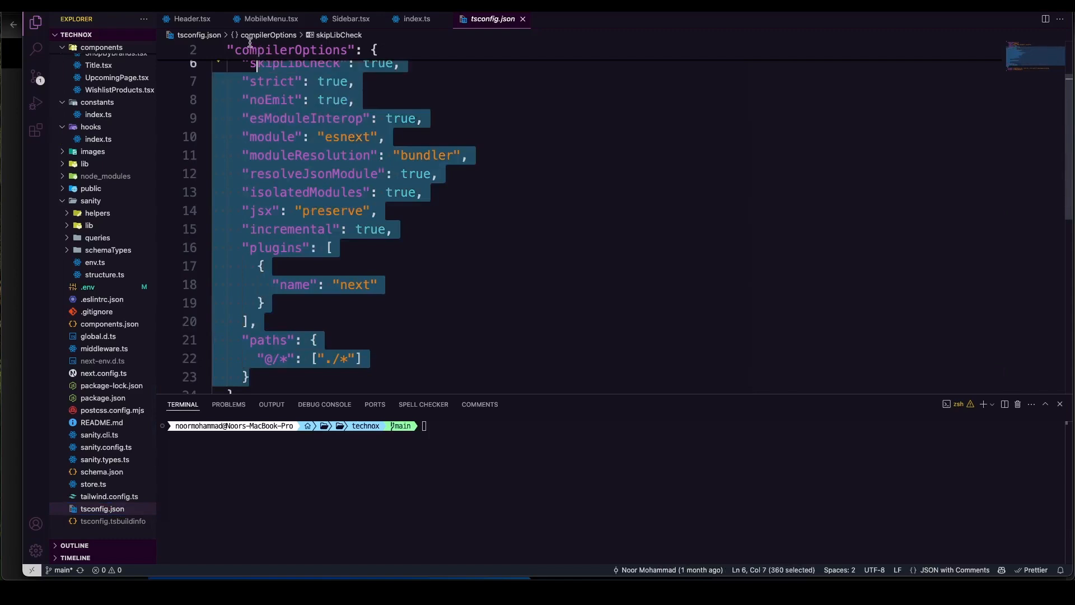
click(377, 211)
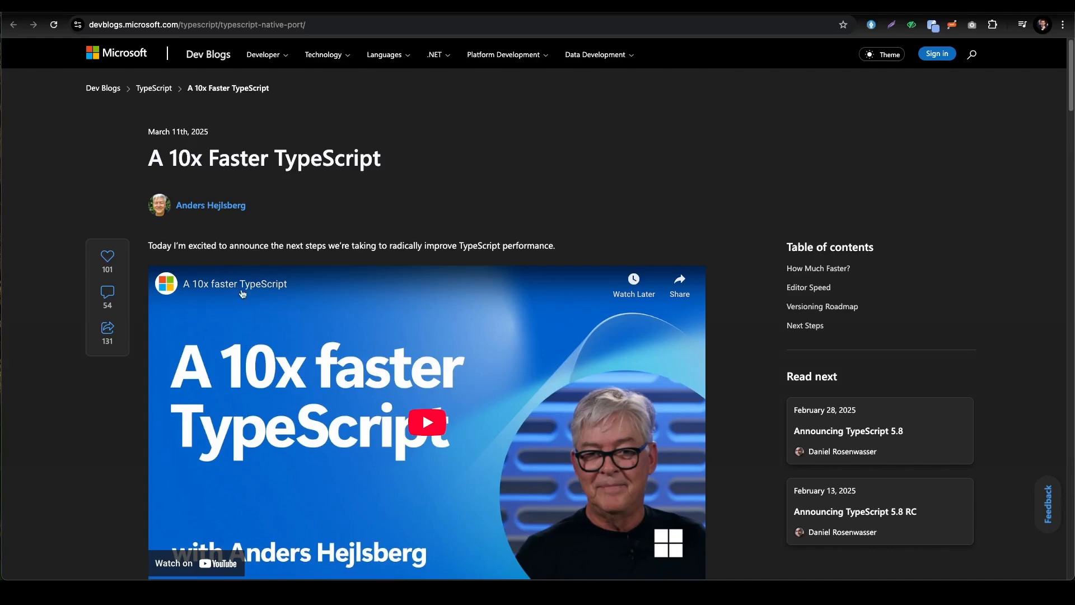
Scroll the announcement past the embedded video to its opening paragraphs.
scroll(down, 3)
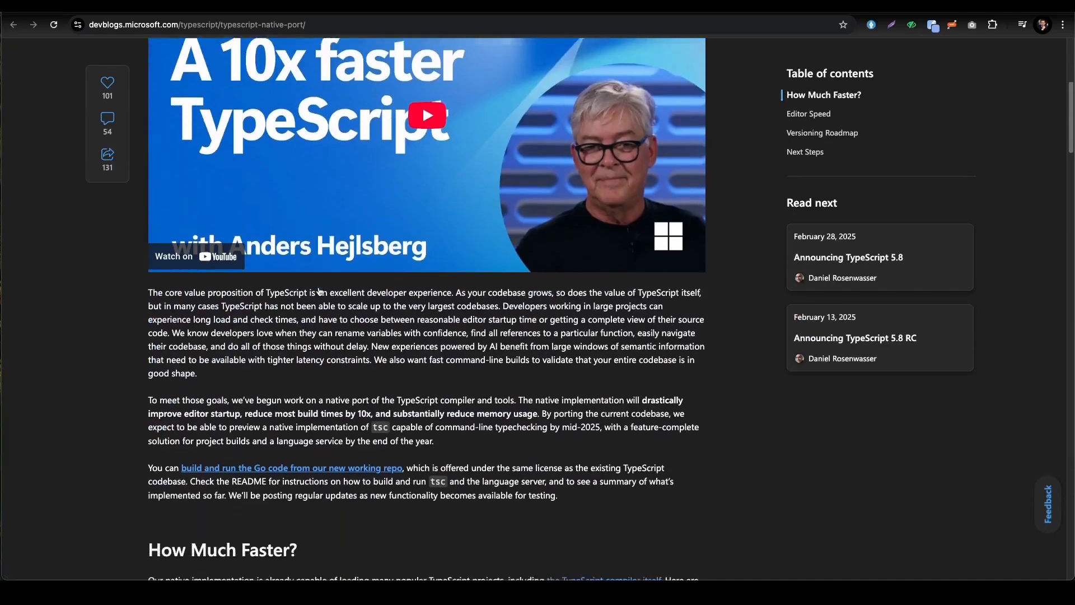
scroll(down, 3)
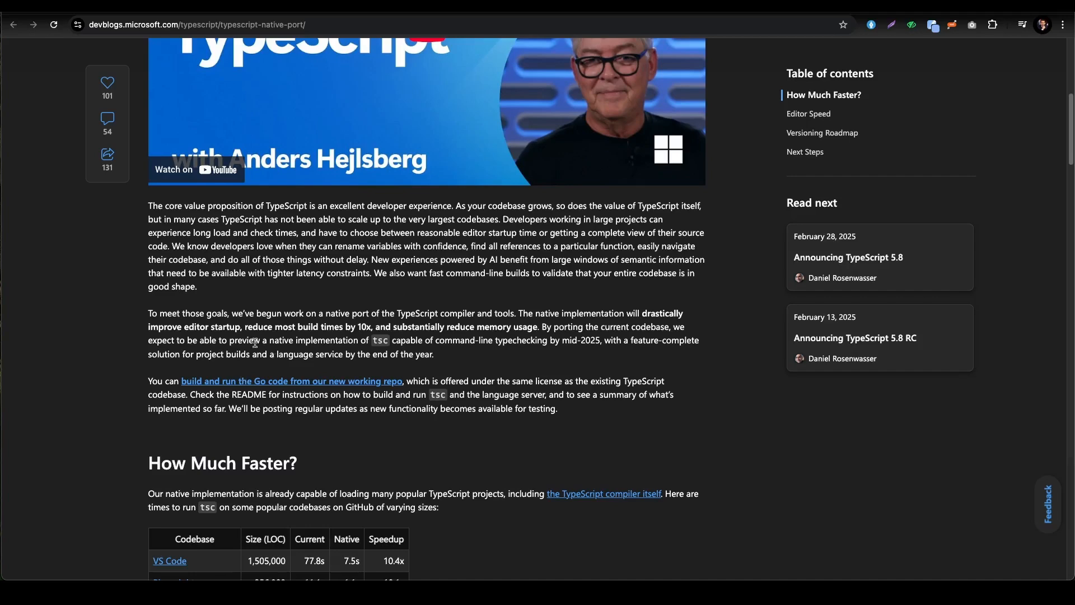
Scroll to the How Much Faster section showing roughly 9–13x native speedups across six codebases.
scroll(down, 3)
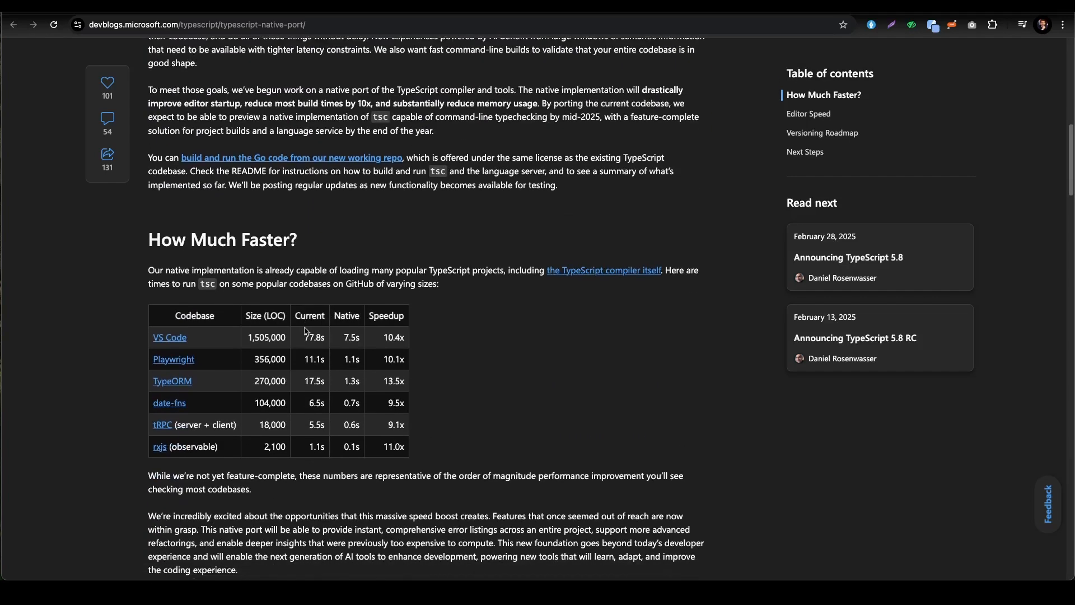
scroll(down, 3)
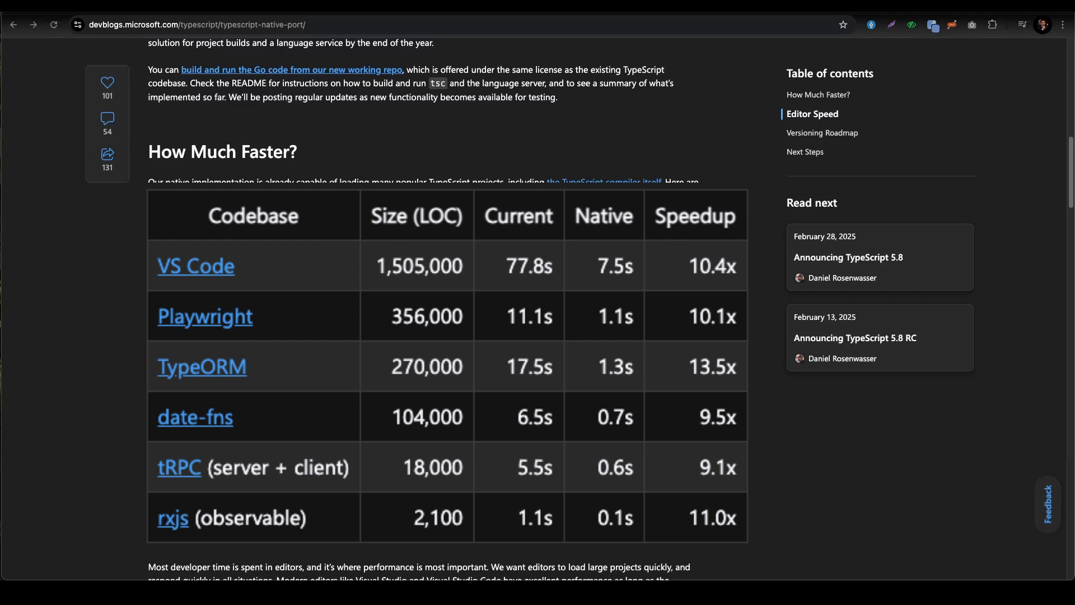
mouse_move(132, 303)
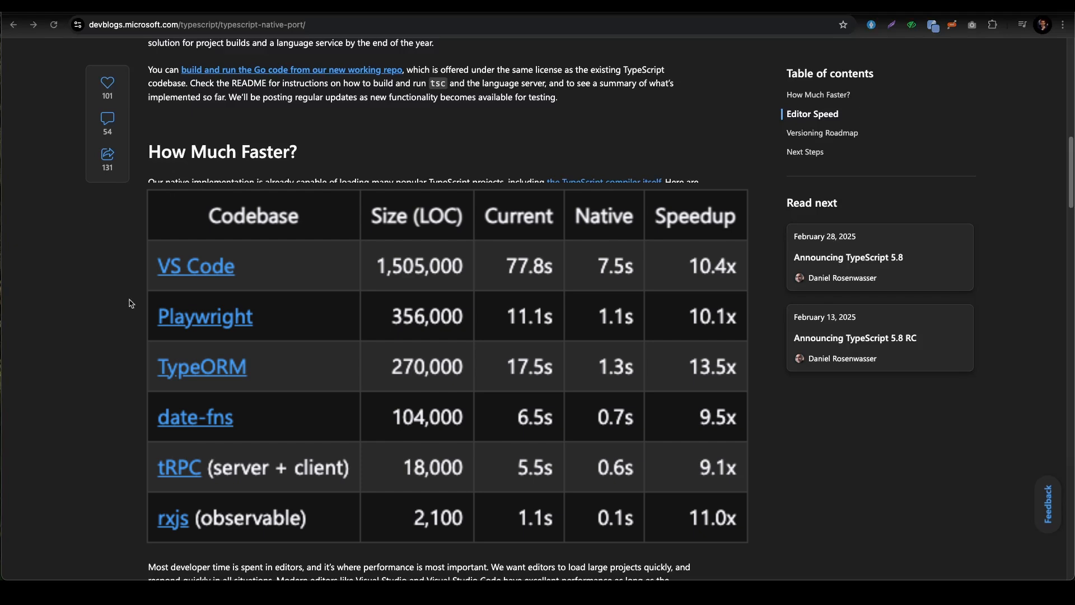
scroll(down, 3)
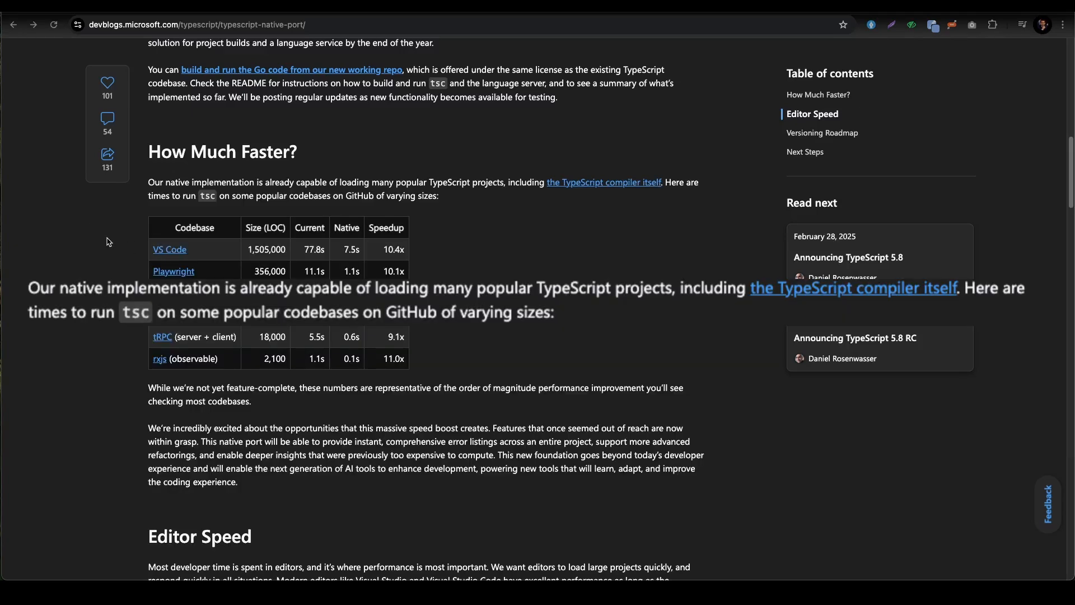
mouse_move(295, 195)
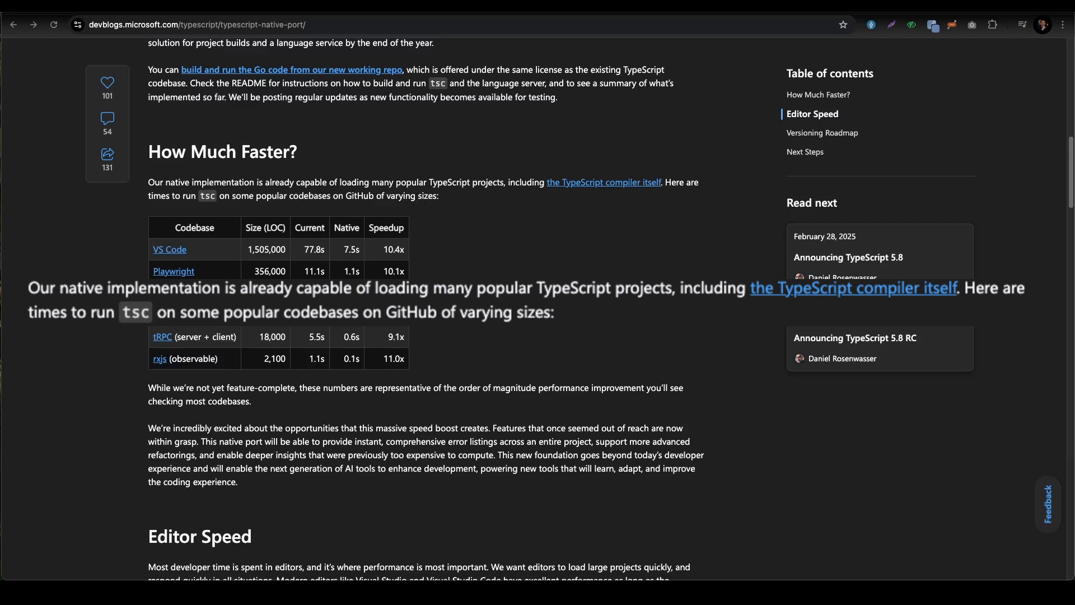
mouse_move(535, 233)
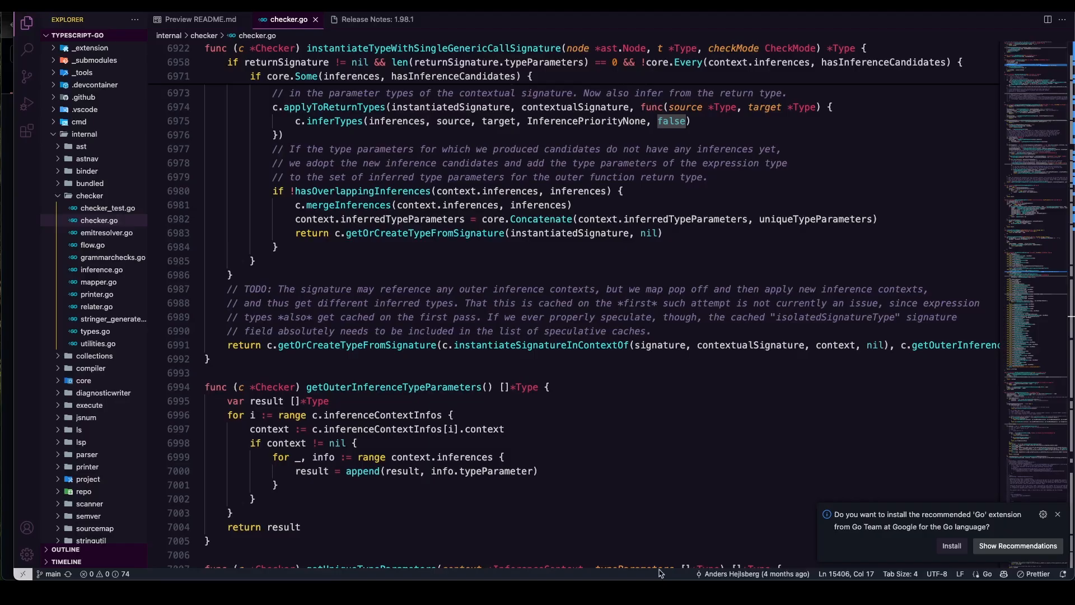
mouse_move(199, 19)
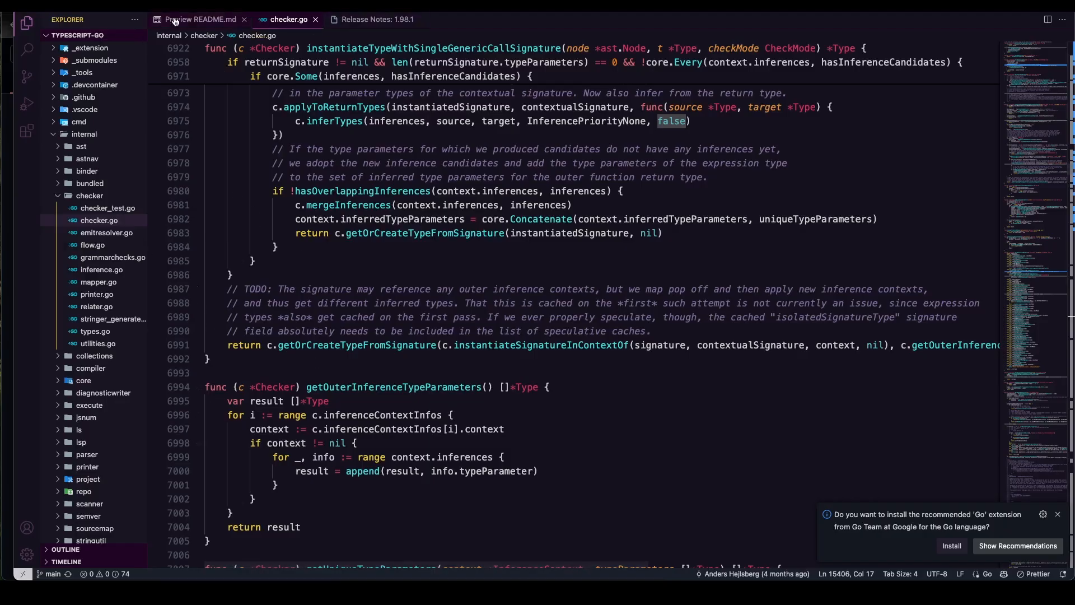
Glance at the README.md preview, then return to the checker.go source.
click(199, 19)
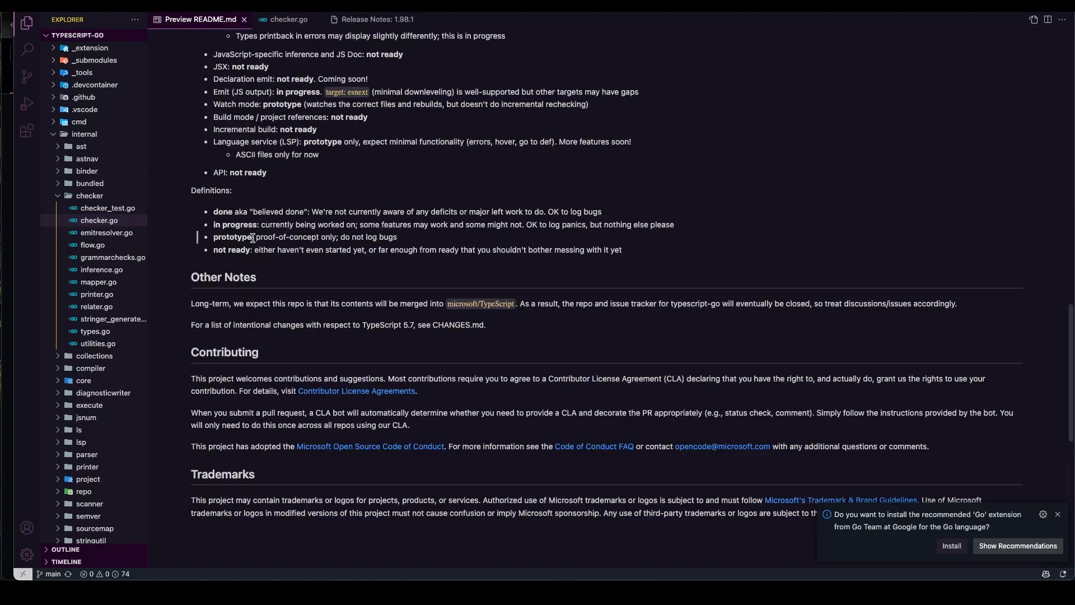
click(289, 19)
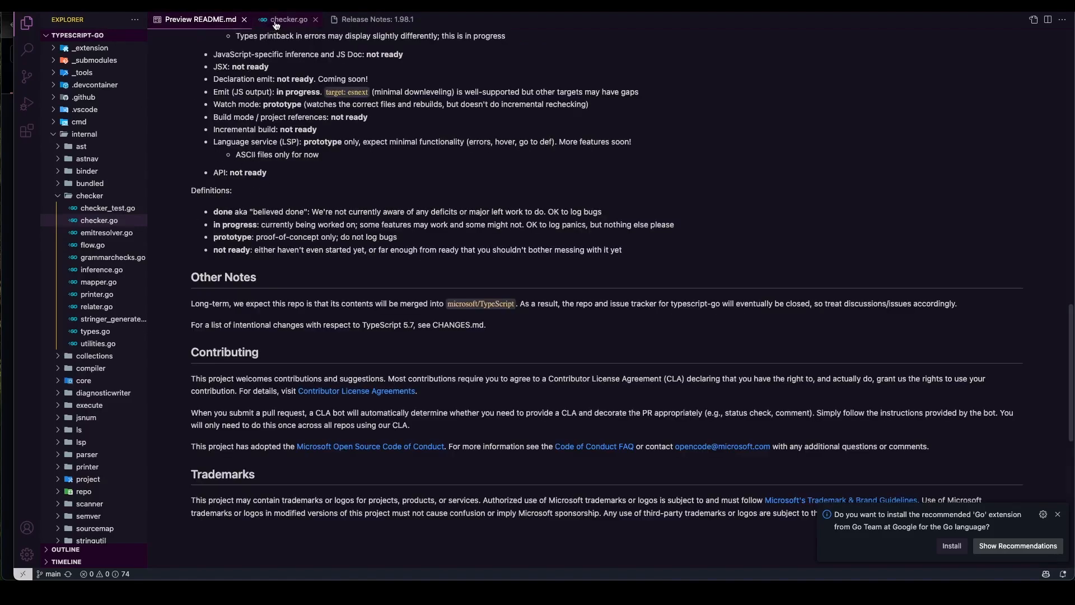
click(292, 19)
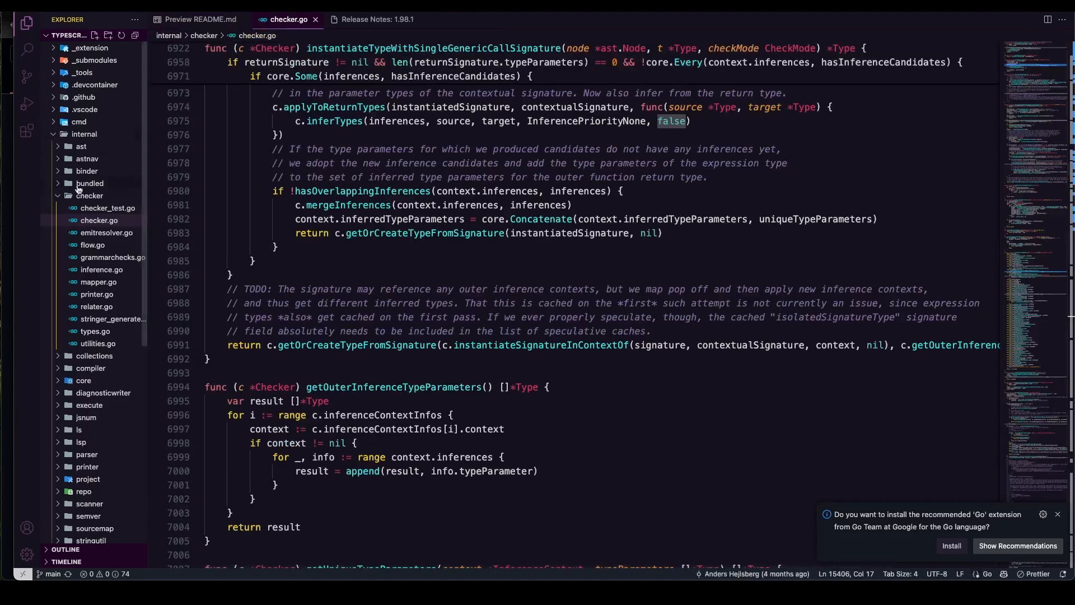
mouse_move(106, 233)
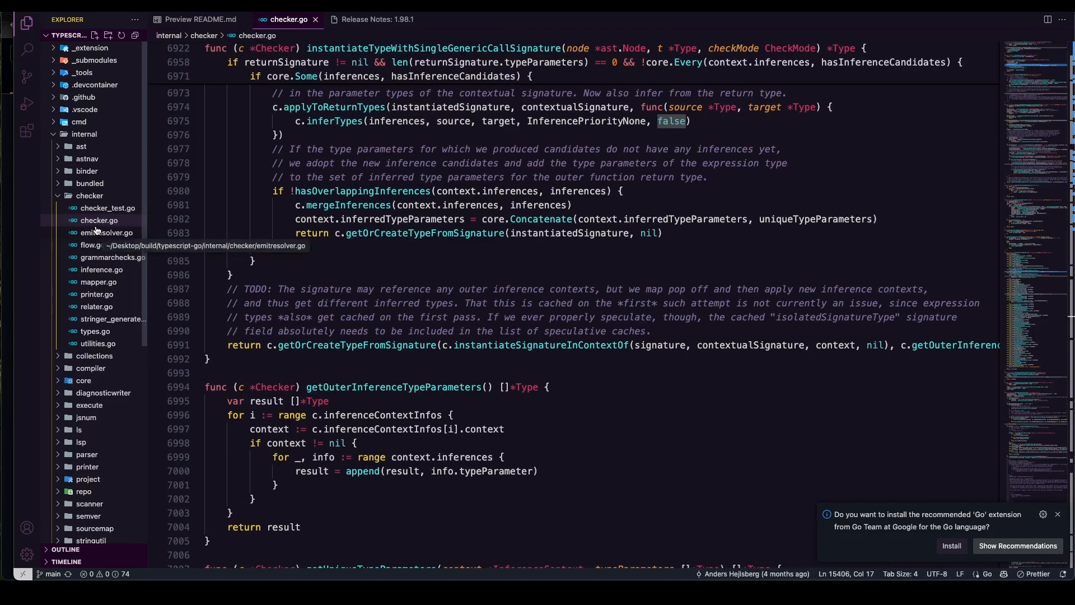
mouse_move(993, 252)
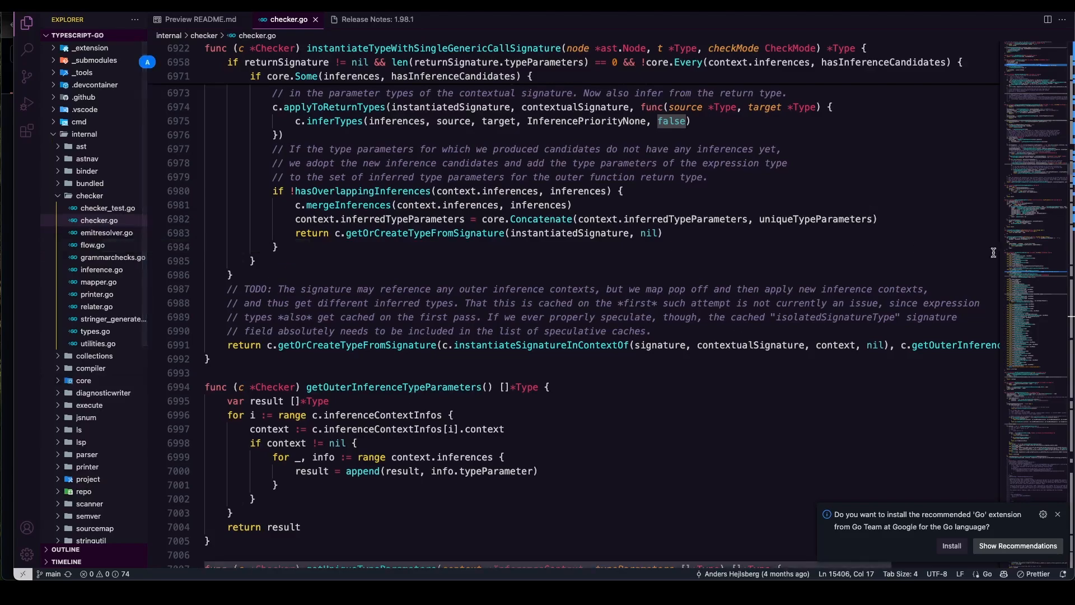
Jump via the minimap deeper into checker.go and dismiss the Go extension recommendation.
click(1034, 65)
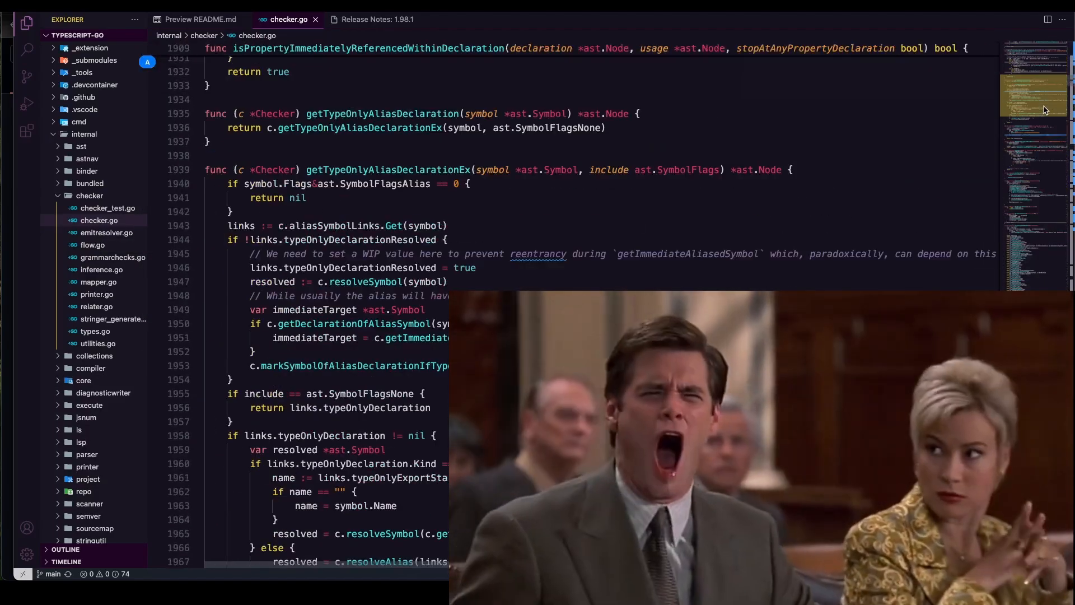
scroll(down, 3)
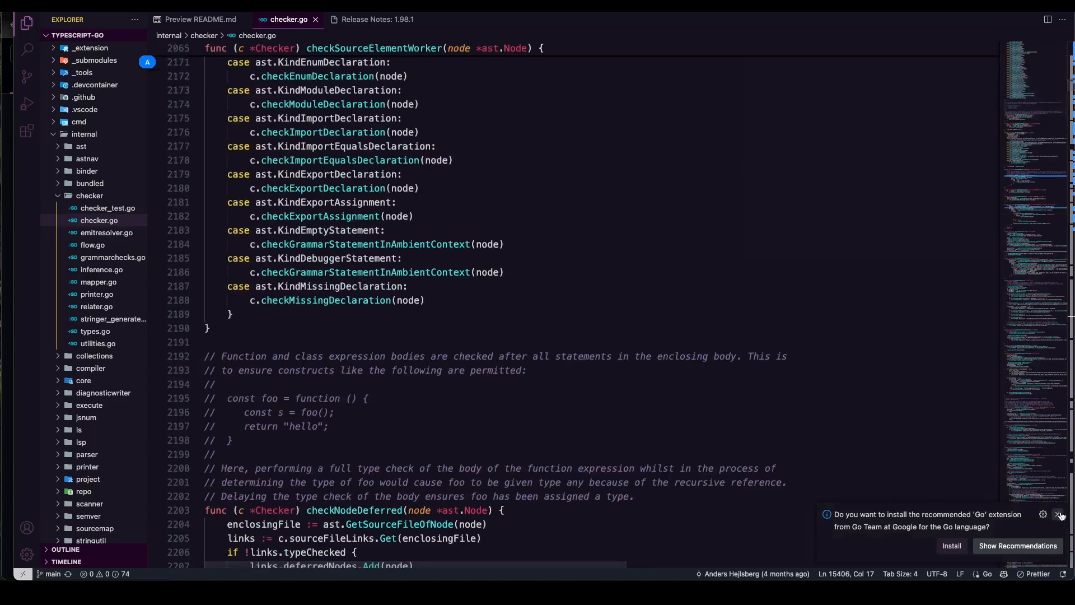
click(1061, 515)
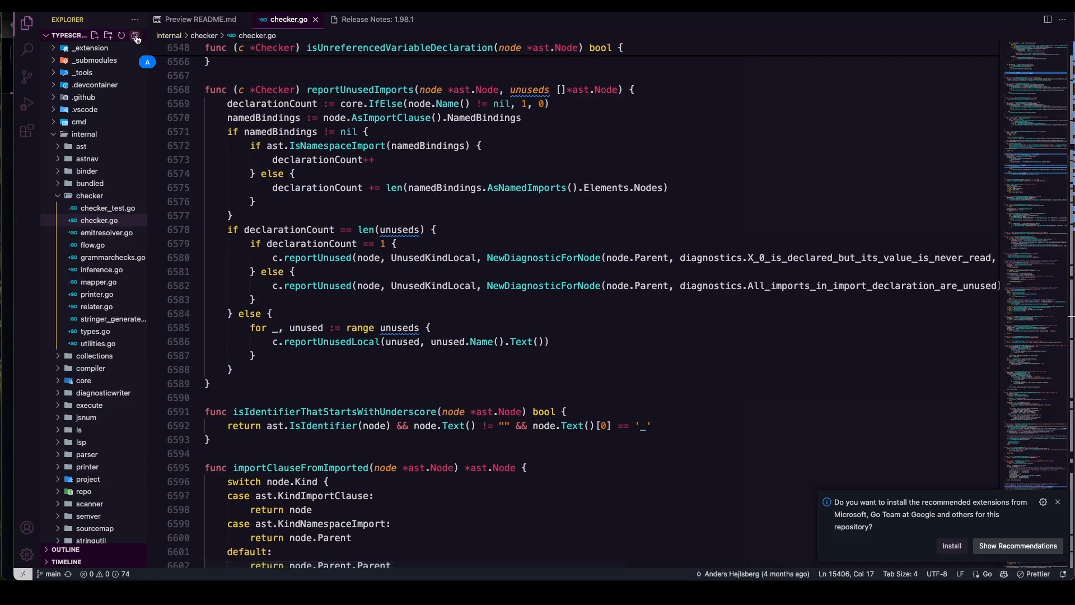
Collapse the typescript-go tree to its root files and show the 1.98.1 release notes.
click(135, 34)
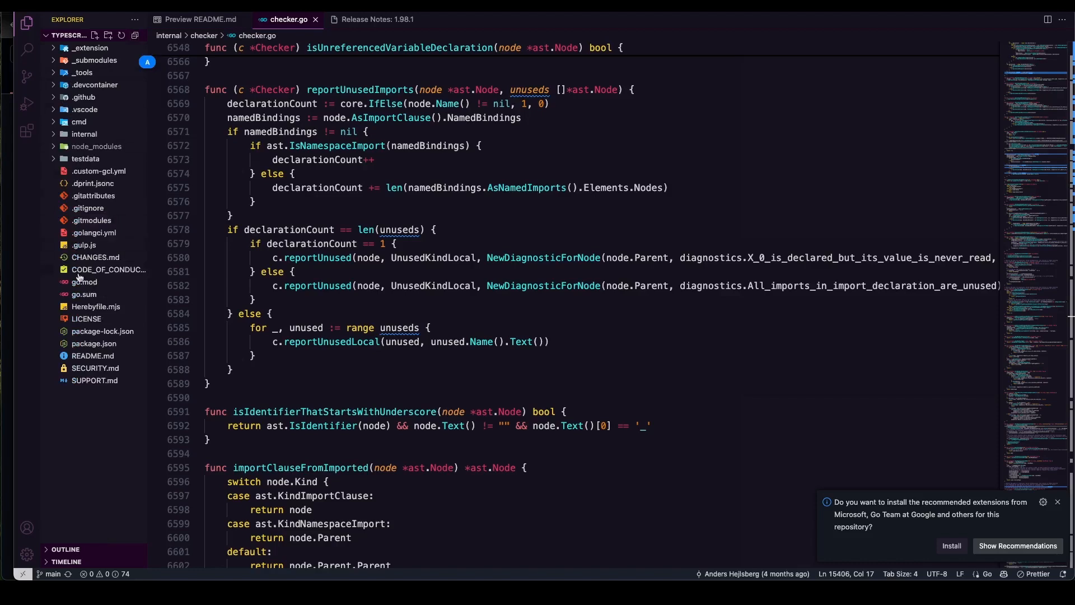
mouse_move(78, 94)
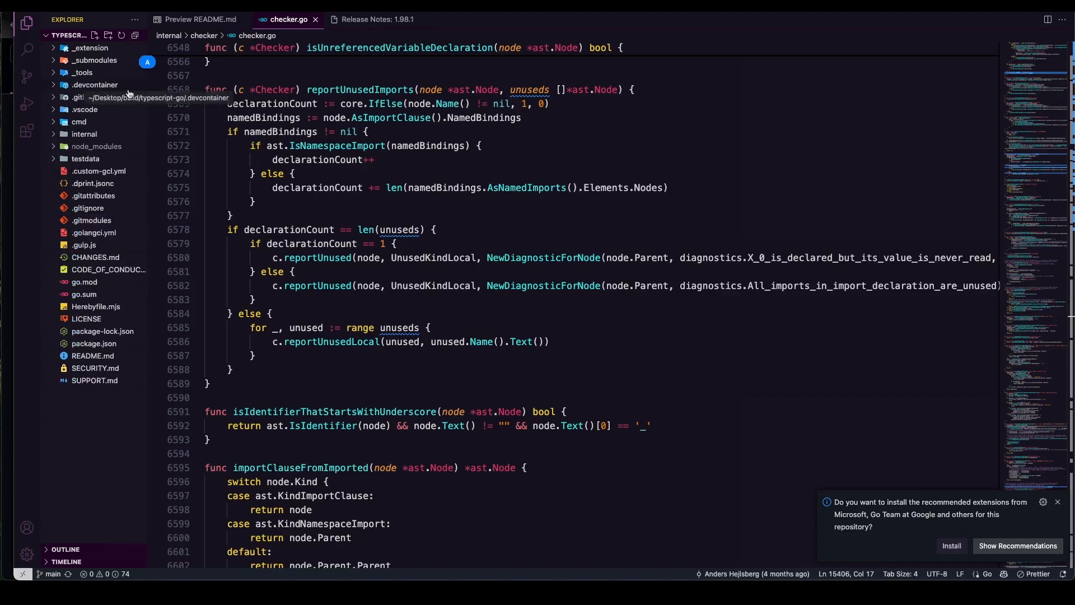
click(376, 19)
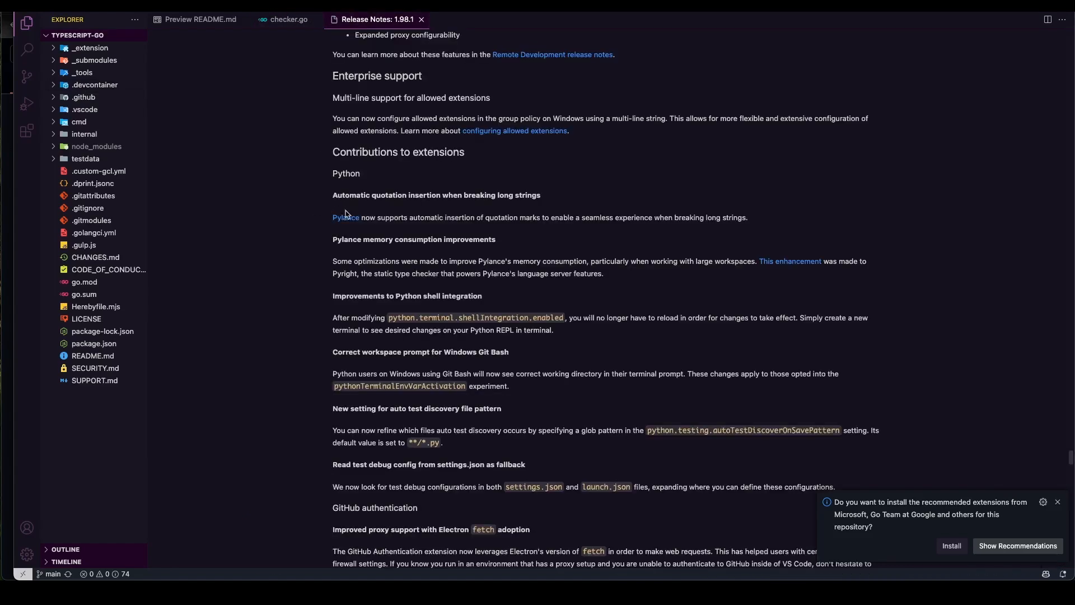
Search the release notes for "typescript", reaching the TypeScript 5.8 languages entry.
click(1059, 502)
text(yy)
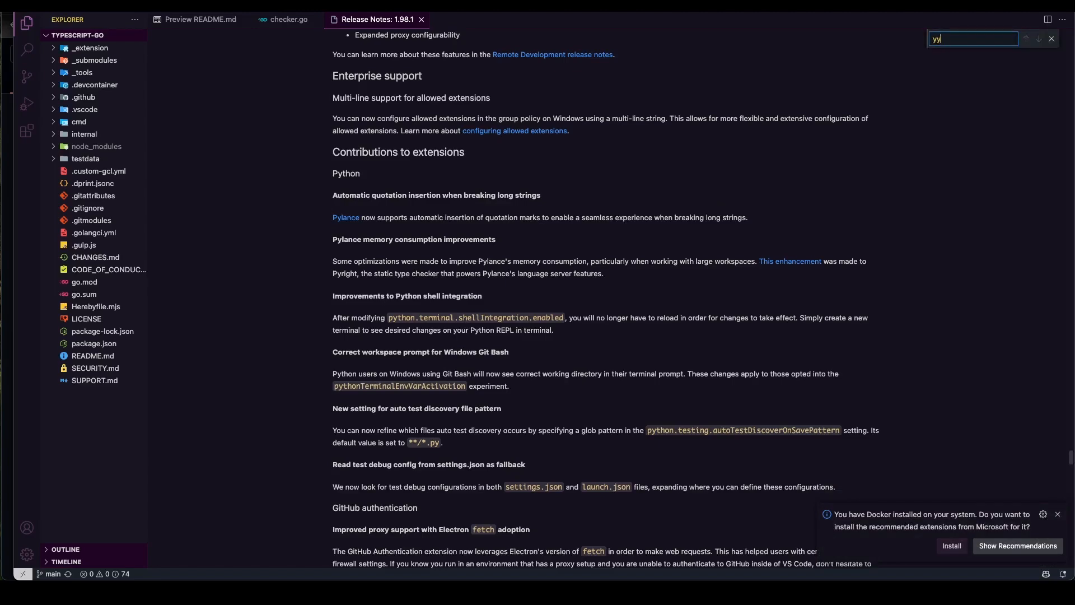
text(typescript)
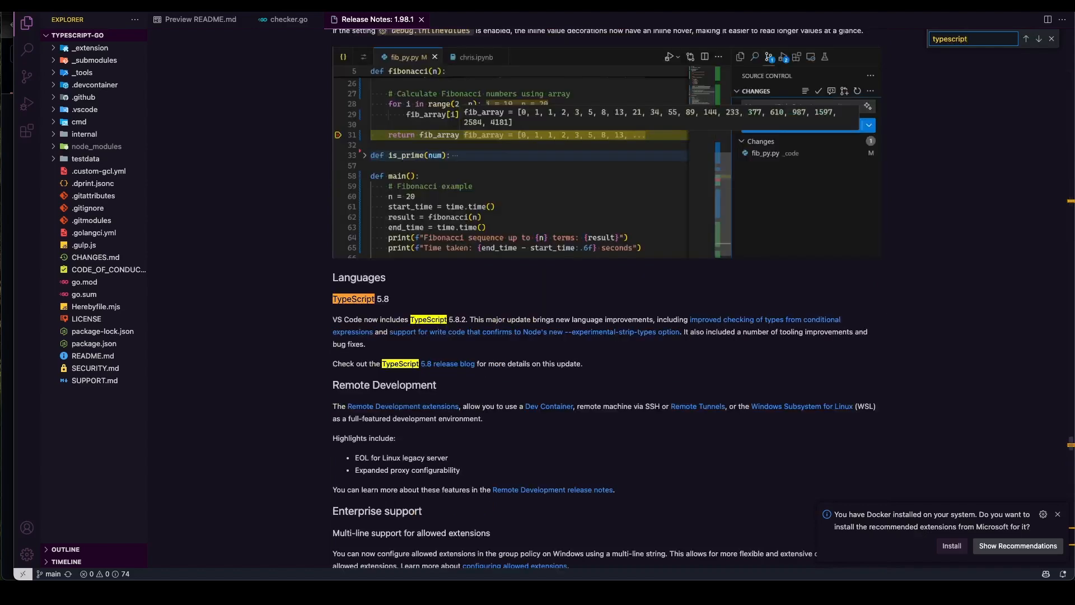
mouse_move(371, 322)
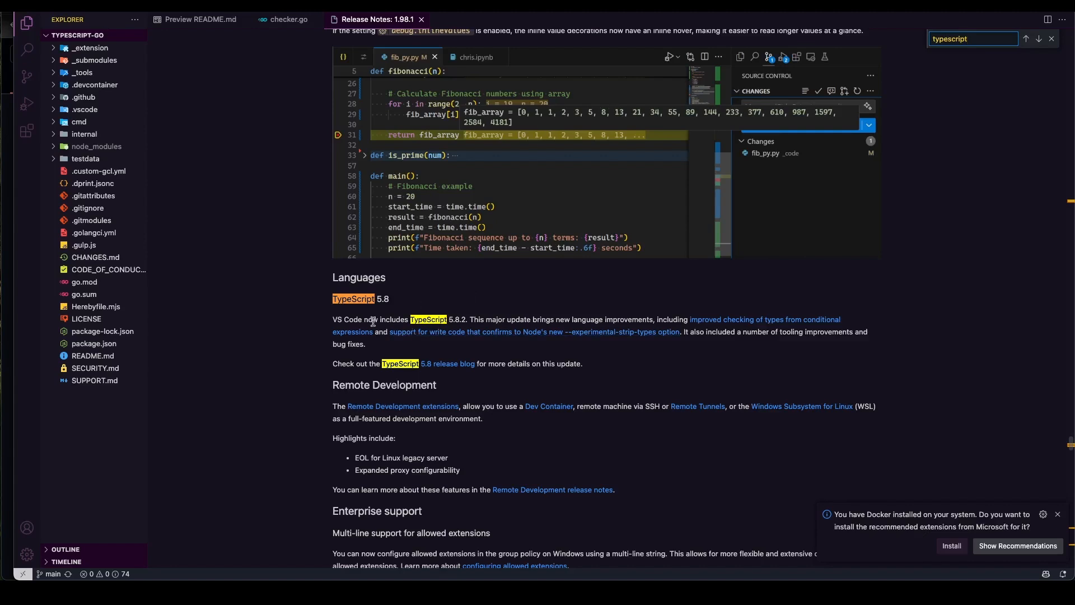
mouse_move(445, 342)
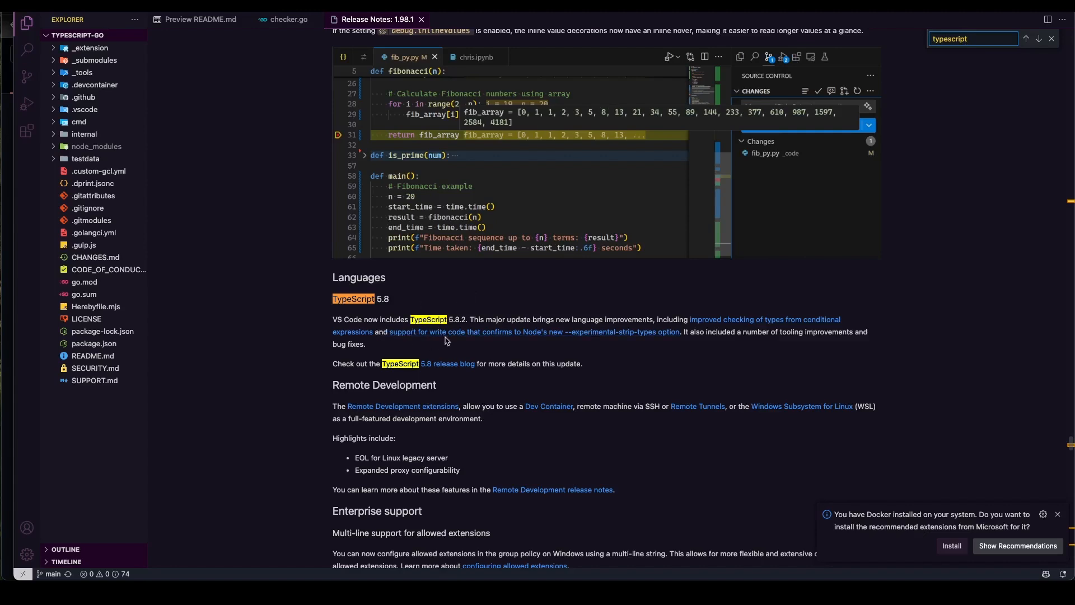
mouse_move(480, 389)
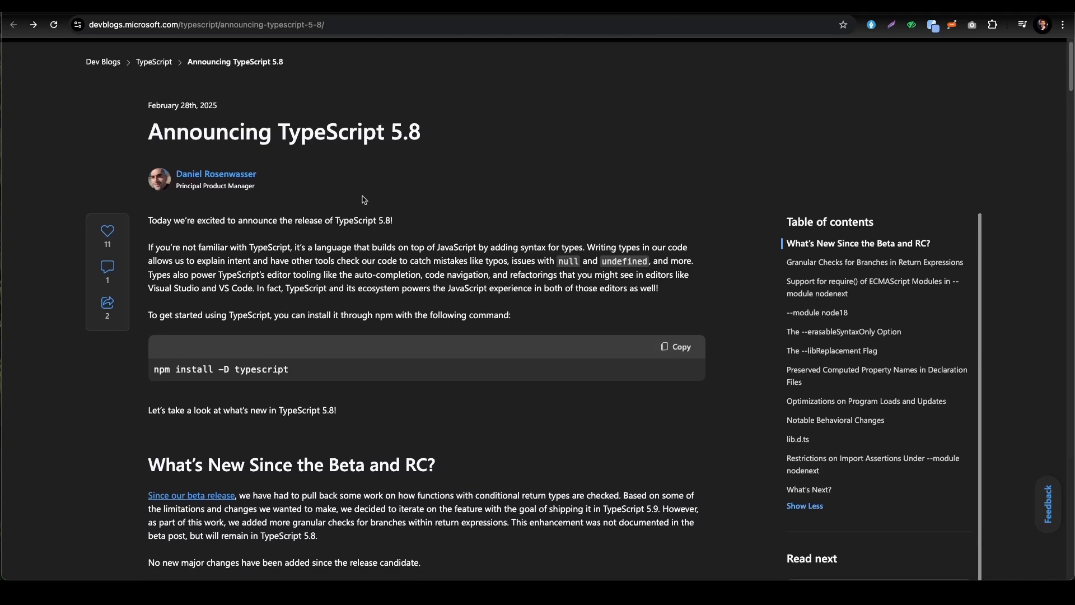
mouse_move(346, 190)
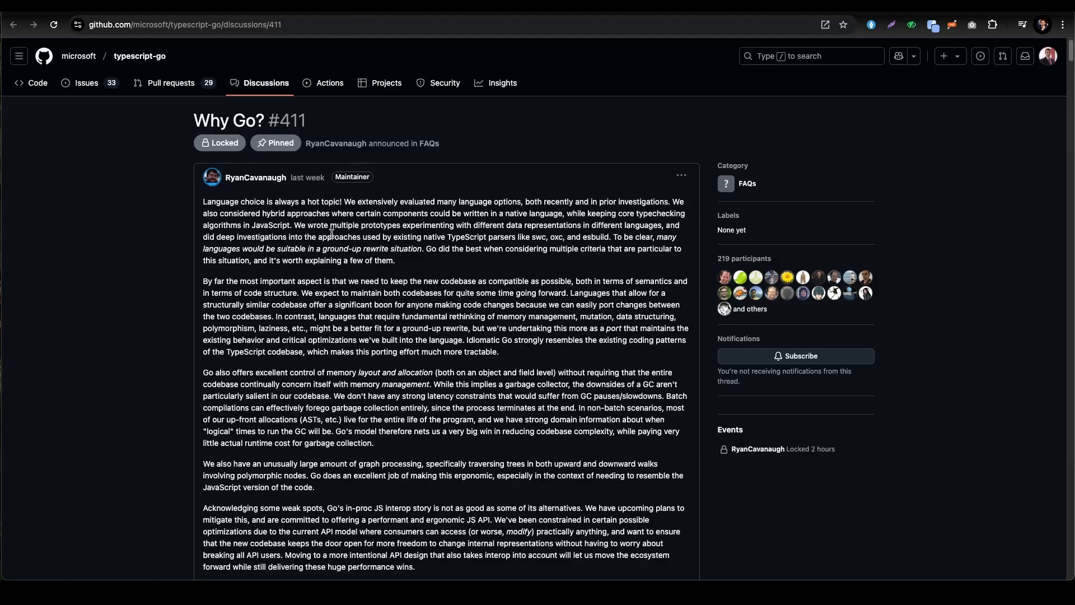
Scroll through the Why Go? #411 GitHub discussion and its comments.
scroll(down, 3)
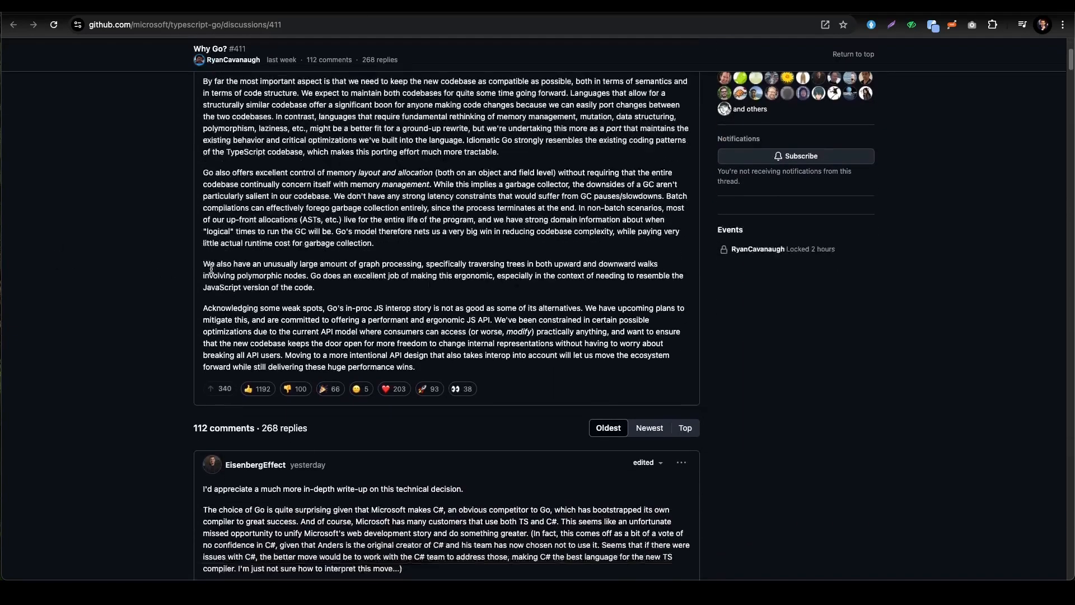
scroll(down, 3)
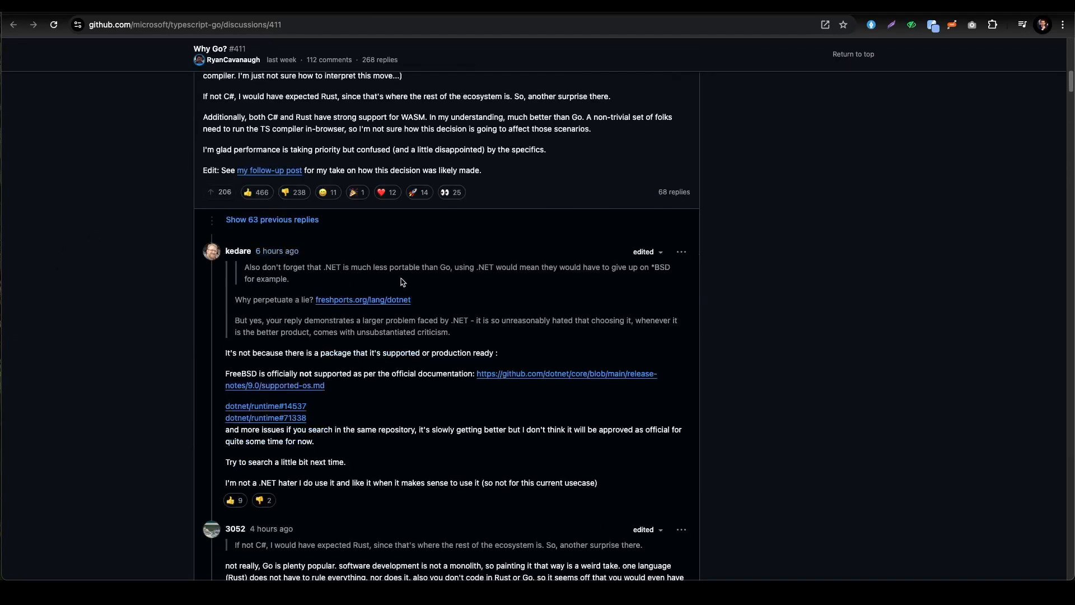
scroll(down, 3)
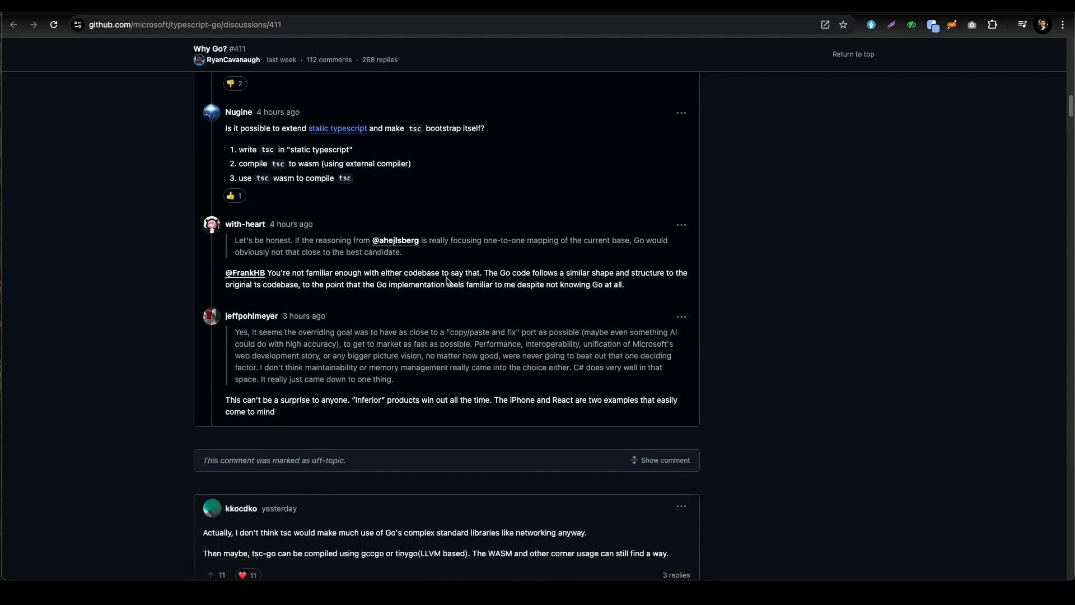
Show the Reddit thread on Go for the TypeScript compiler, scrolled to the Hejlsberg quote.
click(182, 24)
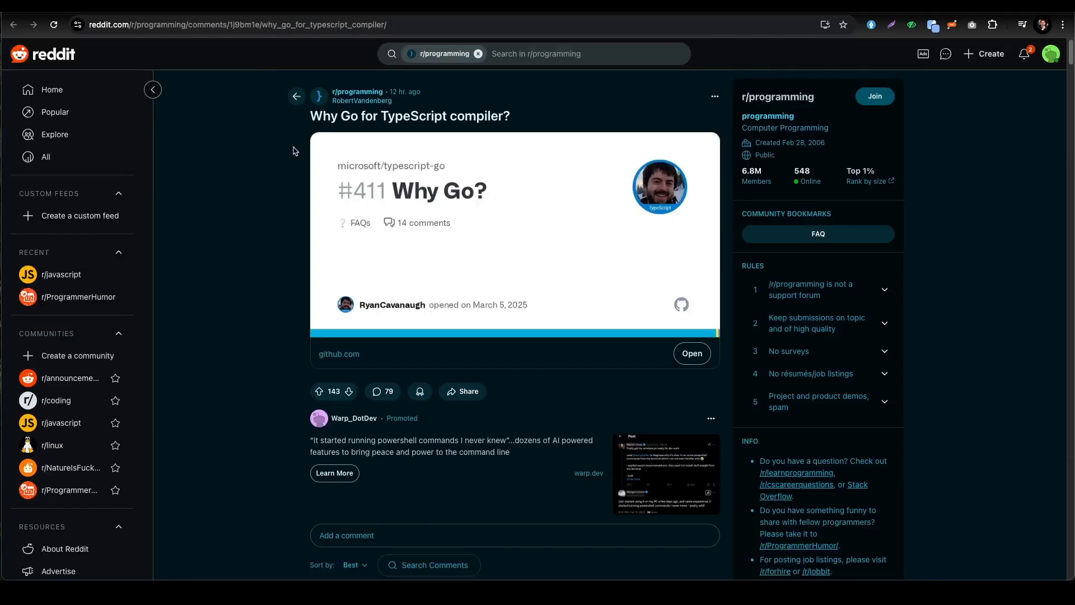
scroll(down, 3)
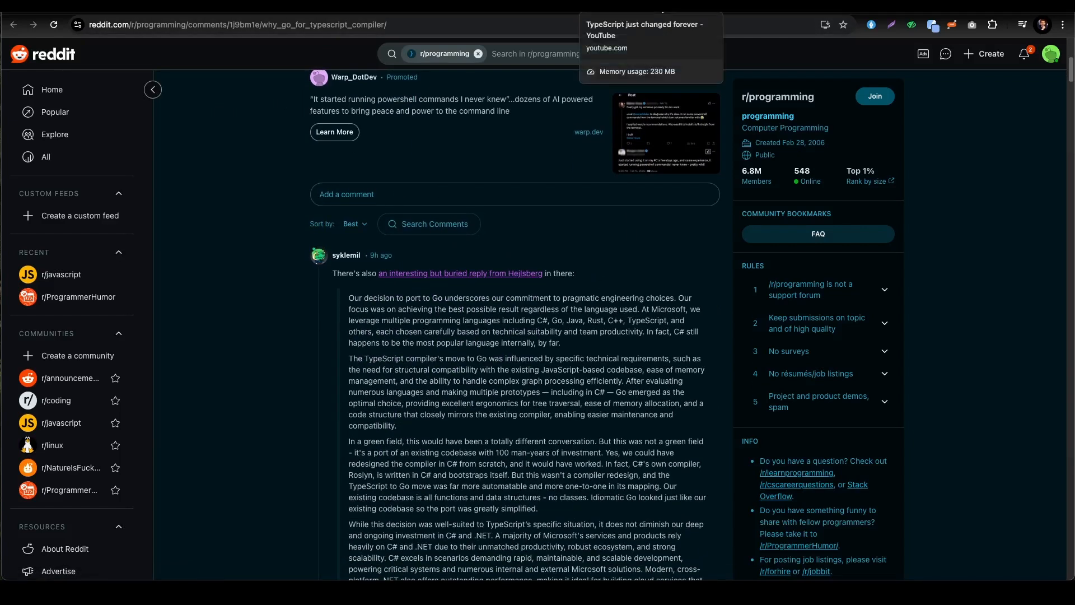
Bring up Theo's "TypeScript just changed forever" YouTube video.
click(646, 29)
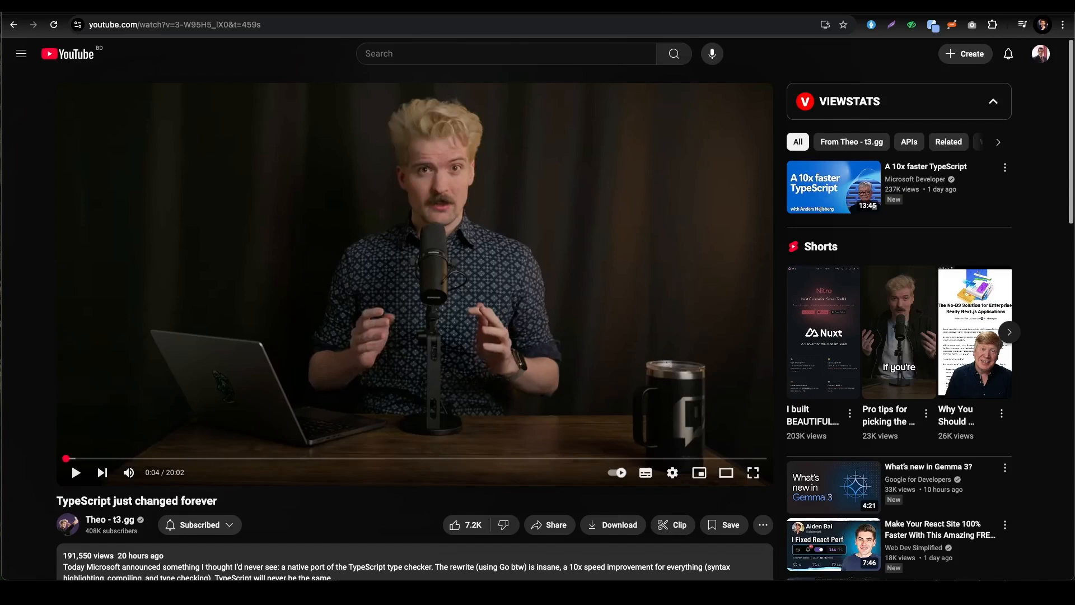
mouse_move(145, 281)
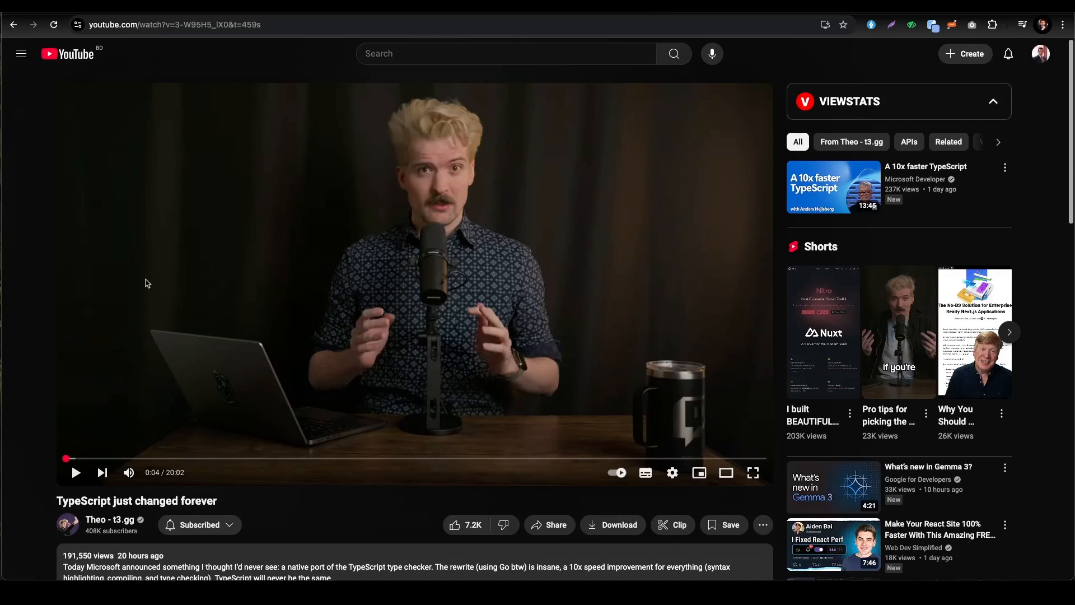
mouse_move(305, 306)
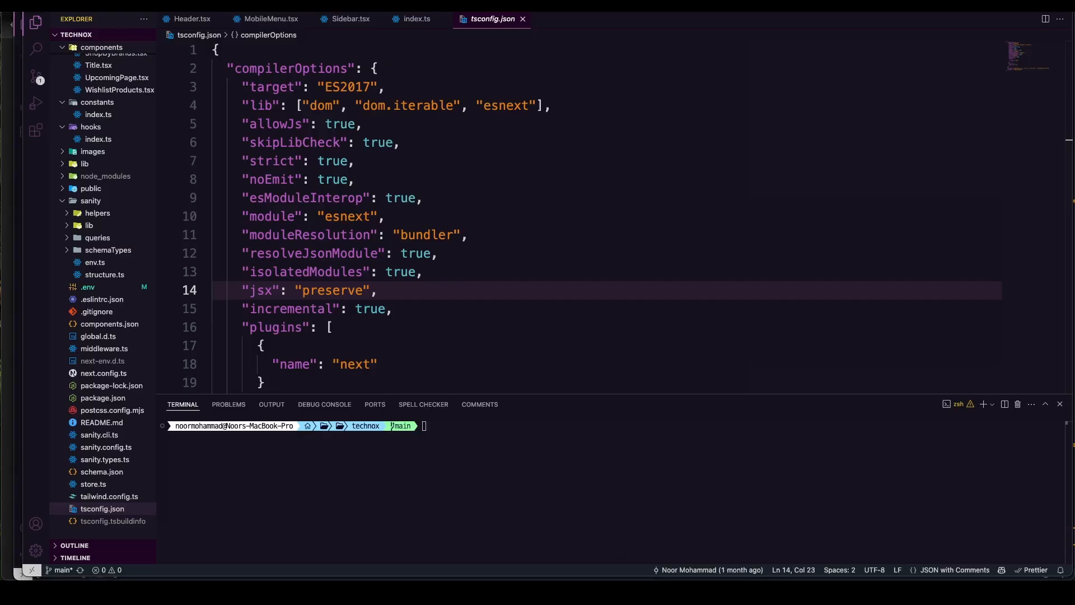
mouse_move(382, 304)
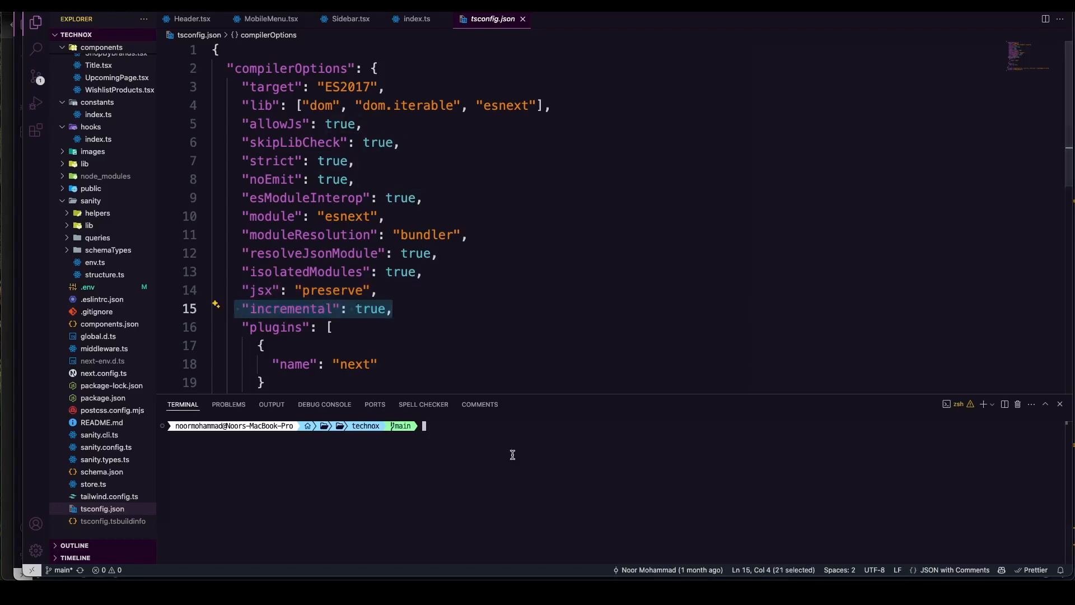
Run npx tsc in the terminal on the technox project, reporting 6 errors in 3 files.
text(npx tsc --extendedDiagnostics)
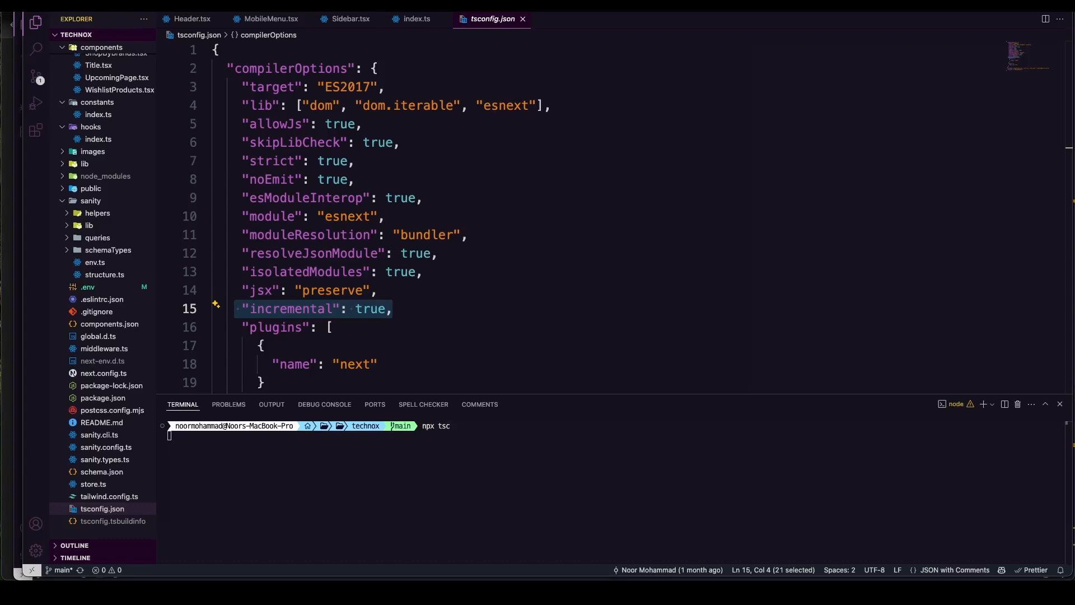
mouse_move(546, 393)
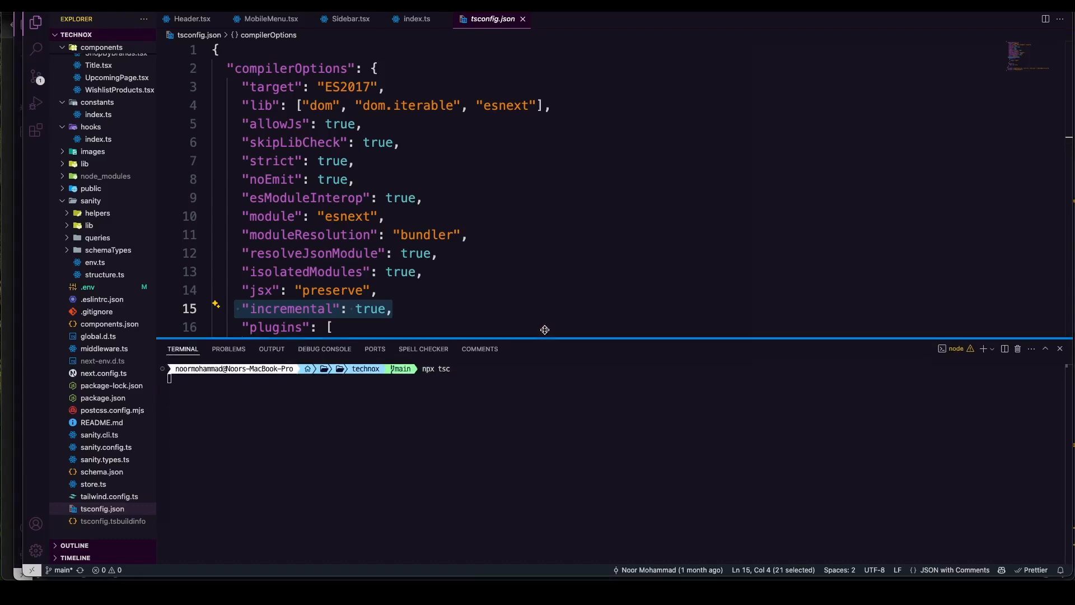
key(Return)
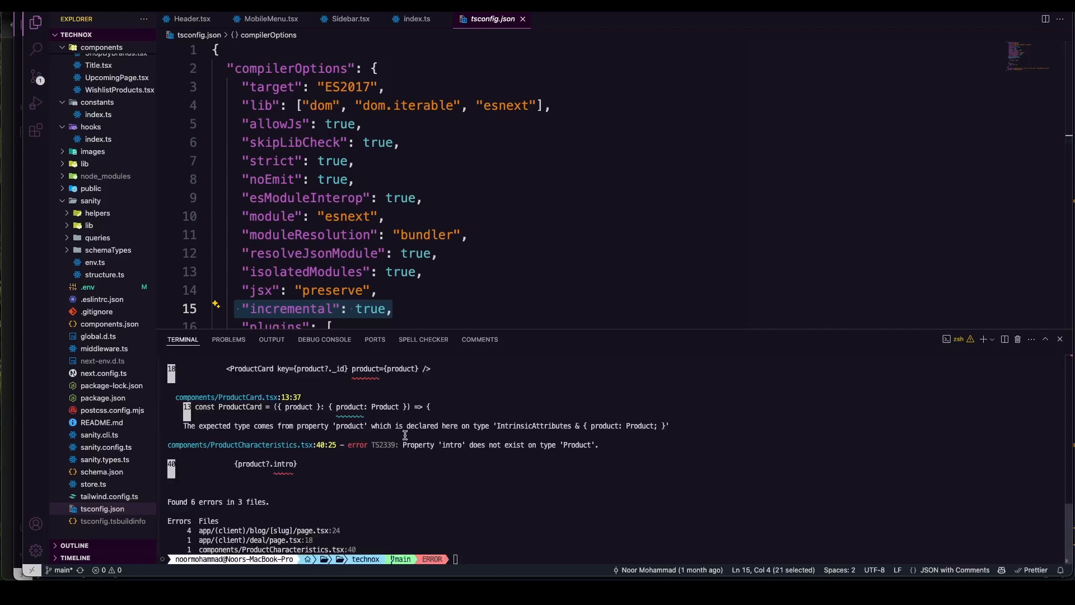
mouse_move(426, 506)
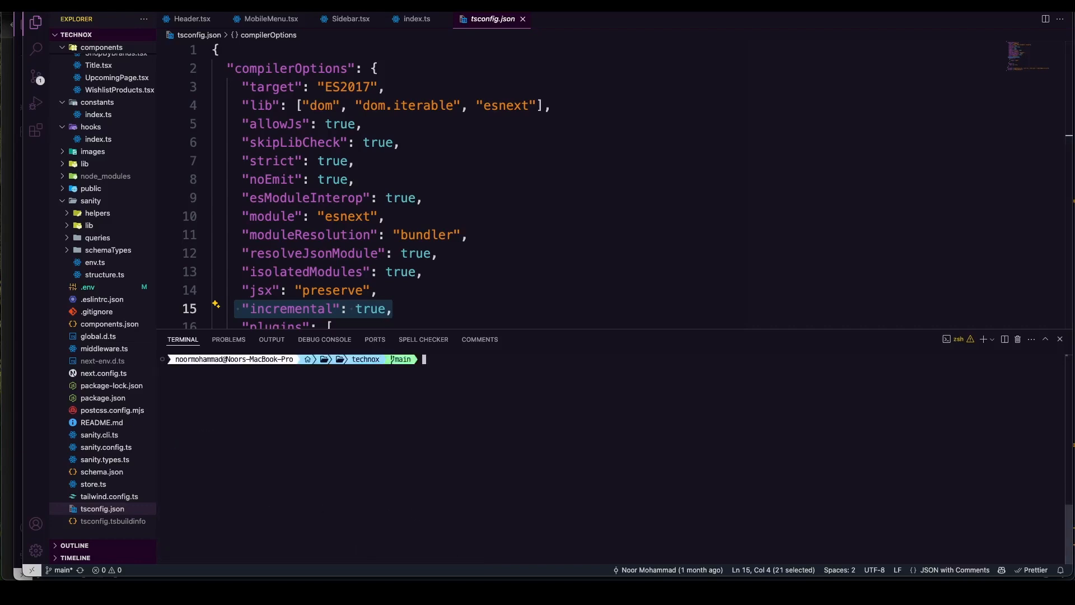
Launch npx tsc --extendedDiagnostics in the terminal, correcting a mistyped dash first.
text(npx tsc)
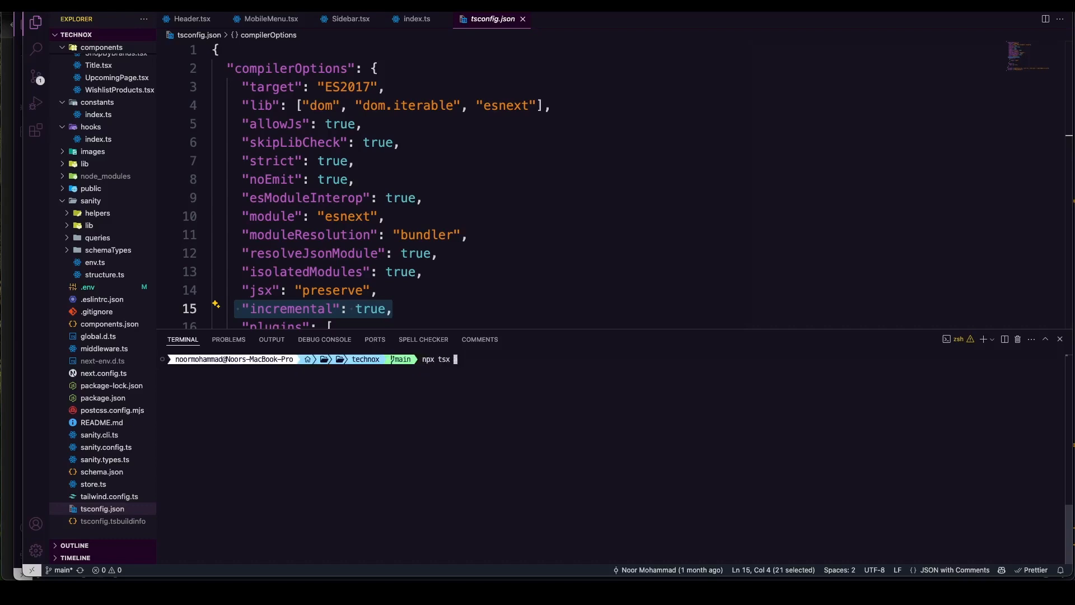
text(-)
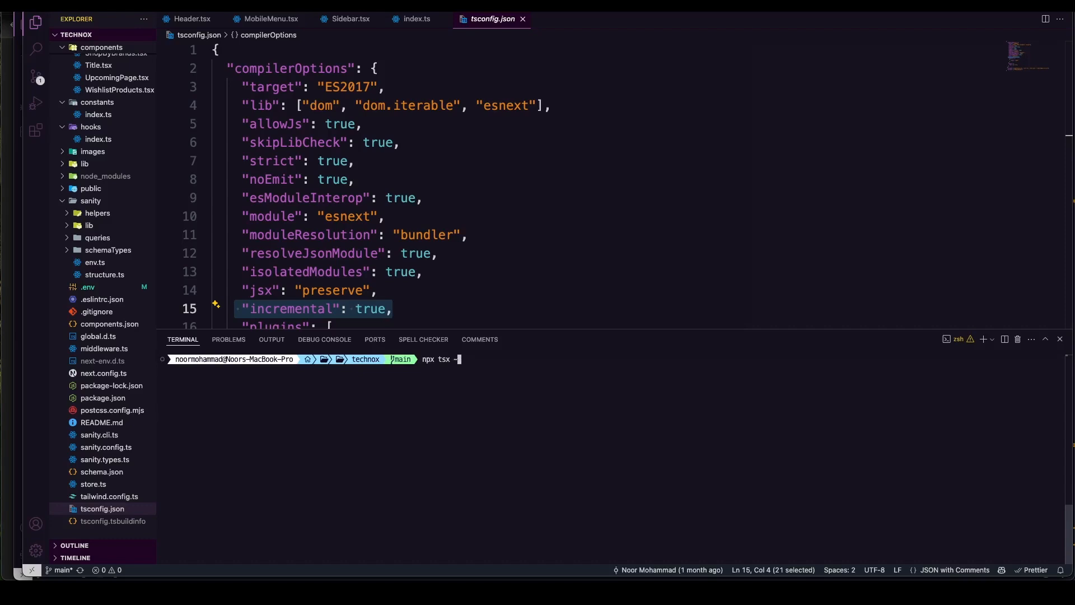
key(Backspace)
text(c)
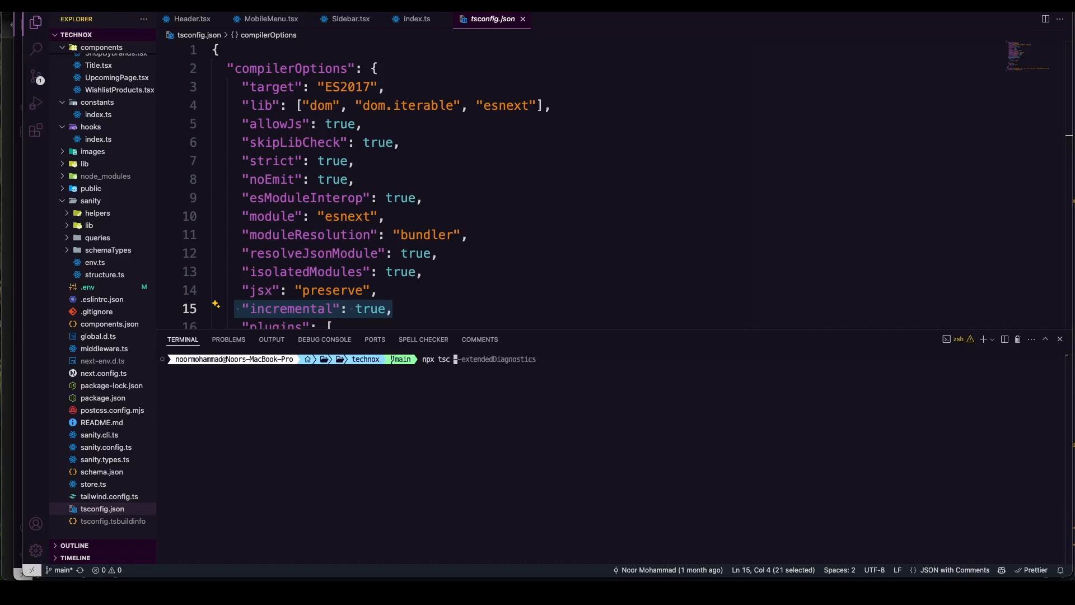
key(Return)
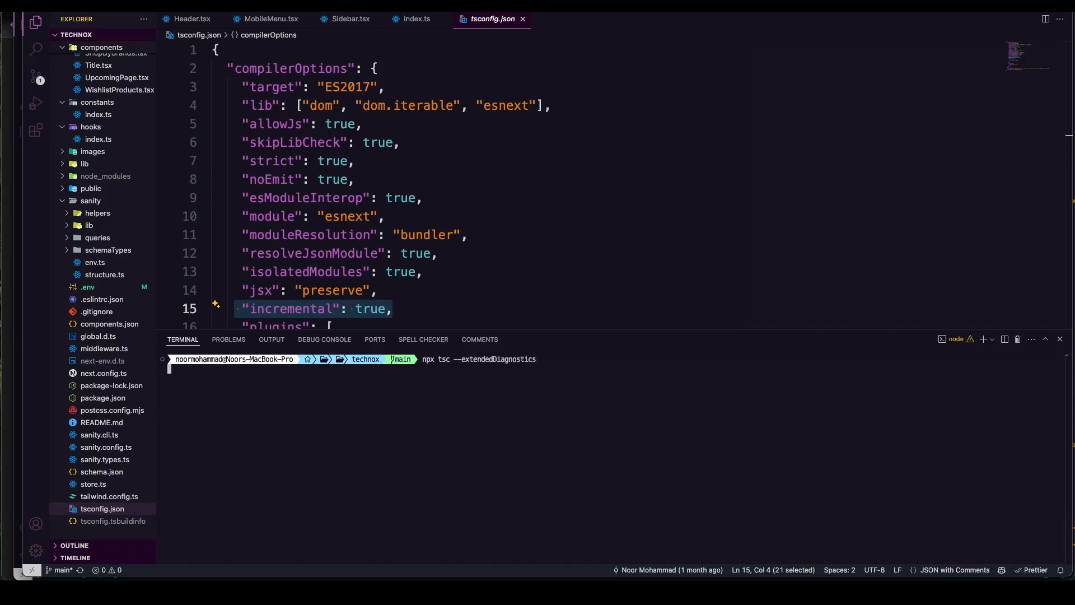
mouse_move(362, 433)
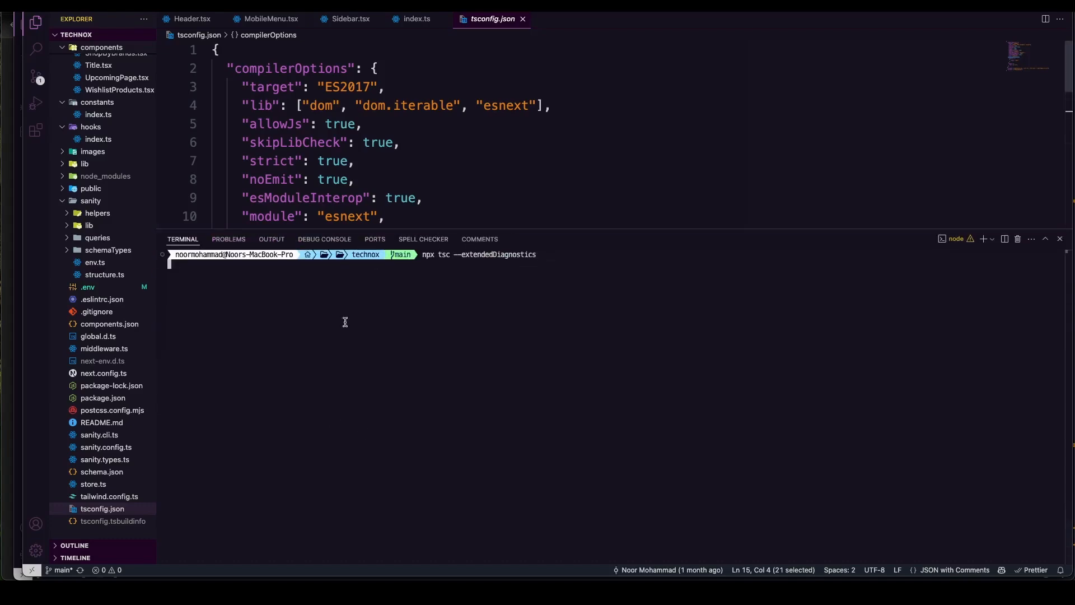
mouse_move(257, 453)
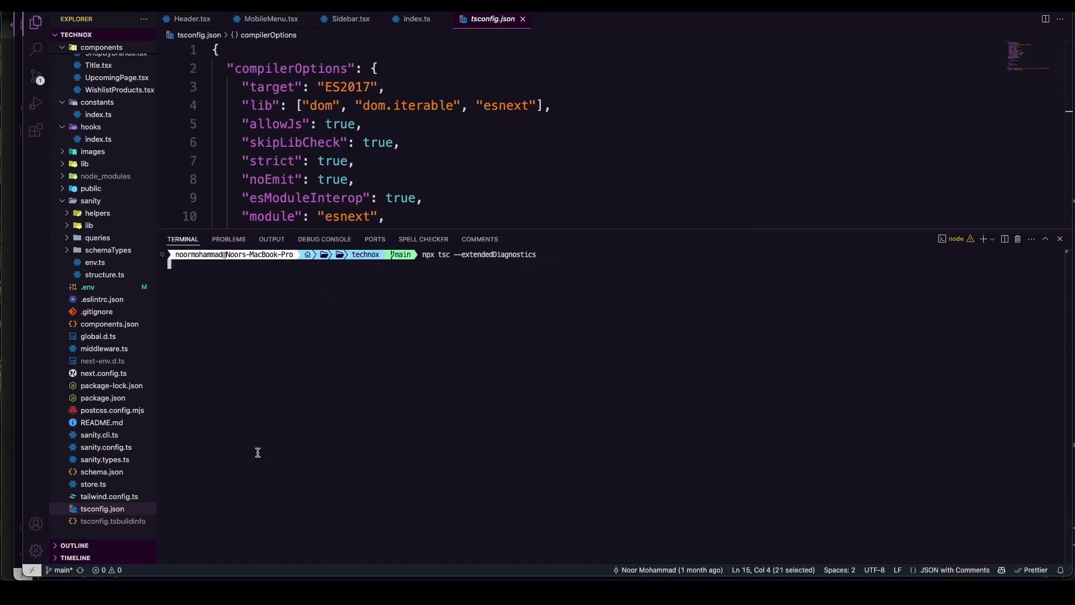
key(Return)
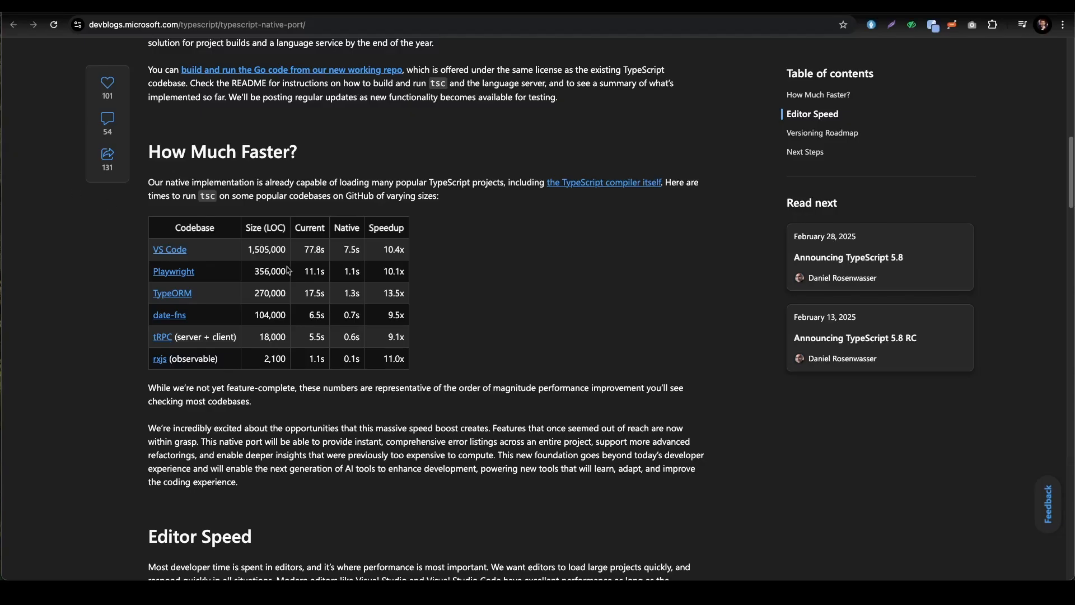
Scroll the blog post down to the How Much Faster? table of tsc timings.
scroll(down, 3)
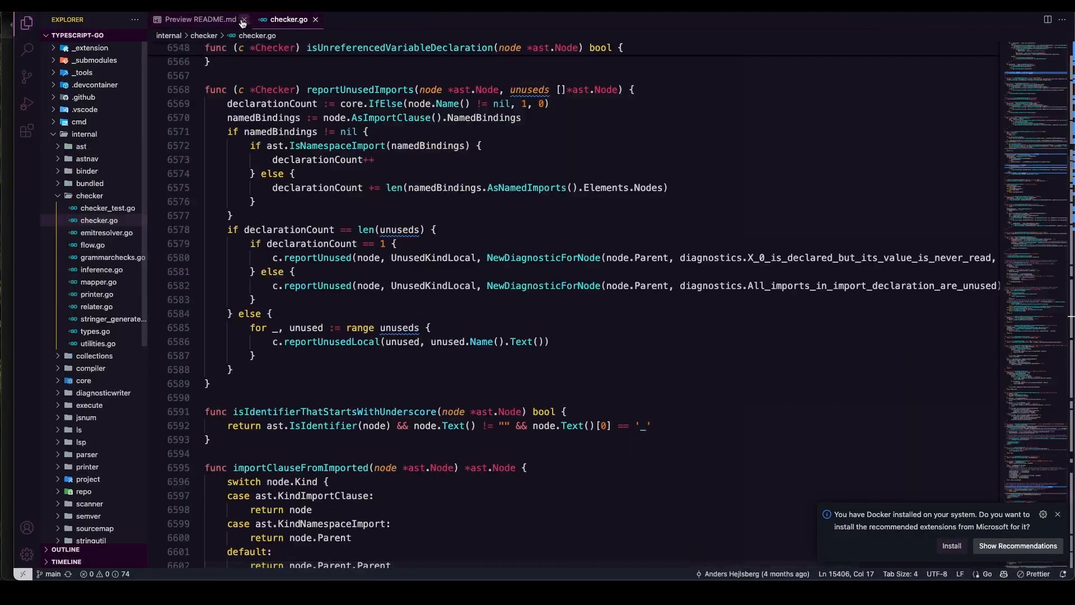
Close the README preview and browse reportUnusedImports and checkUnusedTypeParameters in checker.go.
click(243, 19)
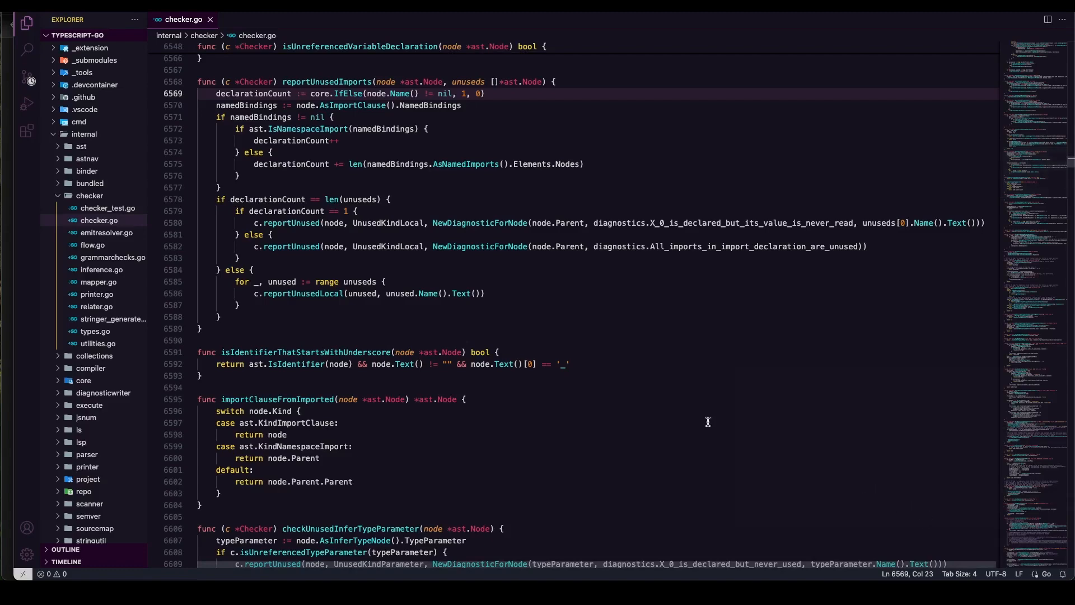
scroll(down, 3)
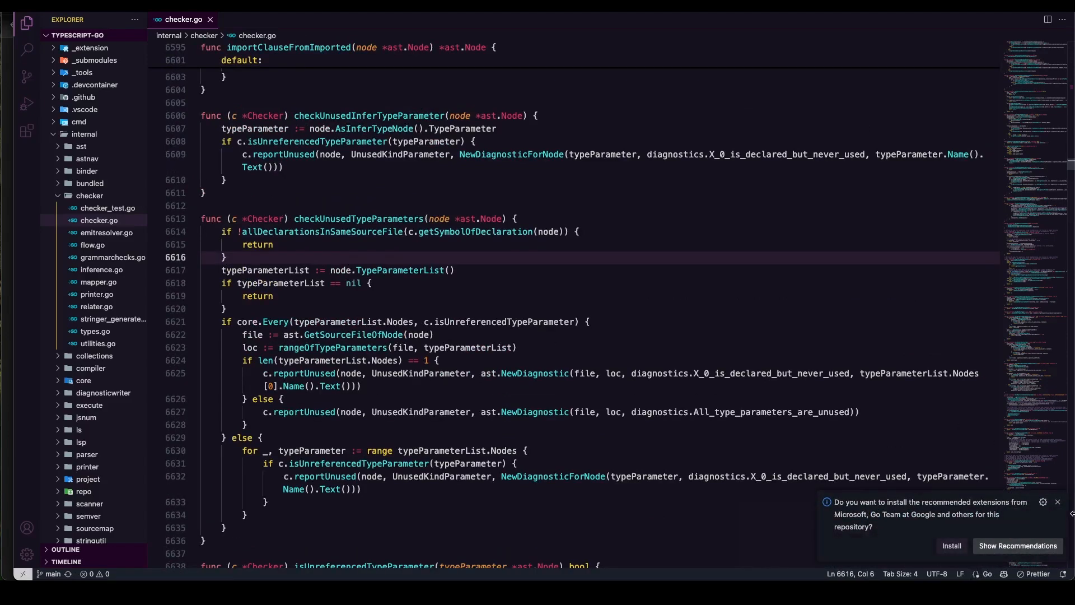
click(1058, 501)
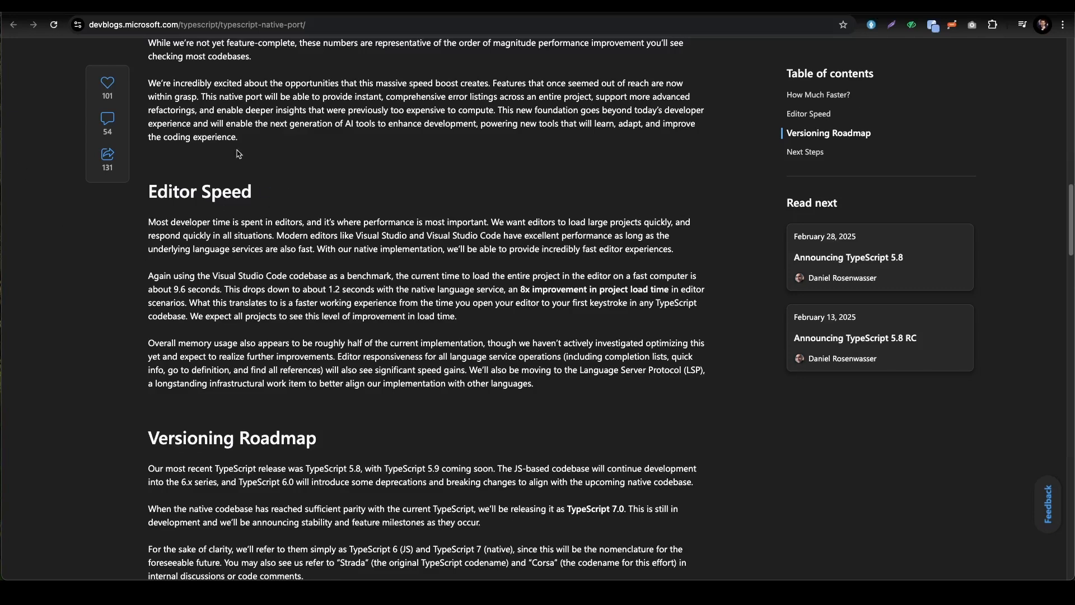
Scroll the post back to the A 10x Faster TypeScript title and embedded video.
scroll(down, 3)
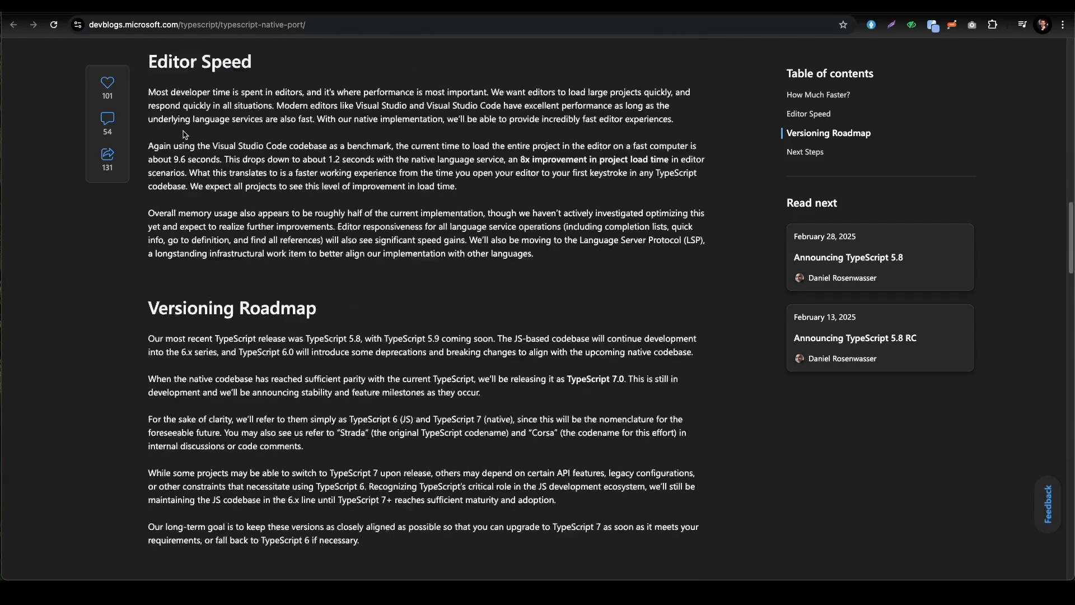
scroll(up, 3)
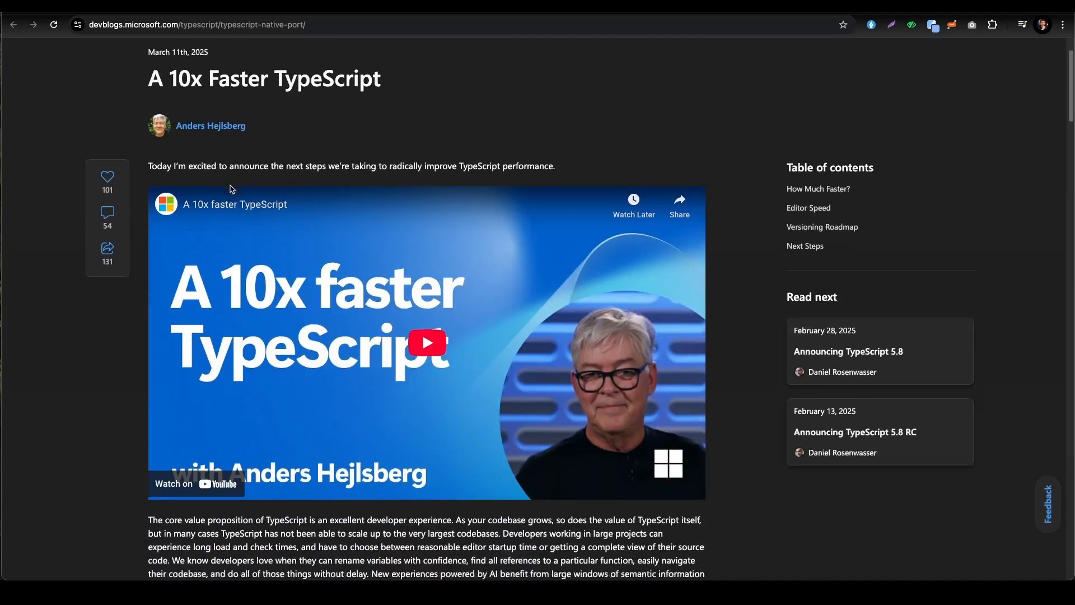
scroll(down, 3)
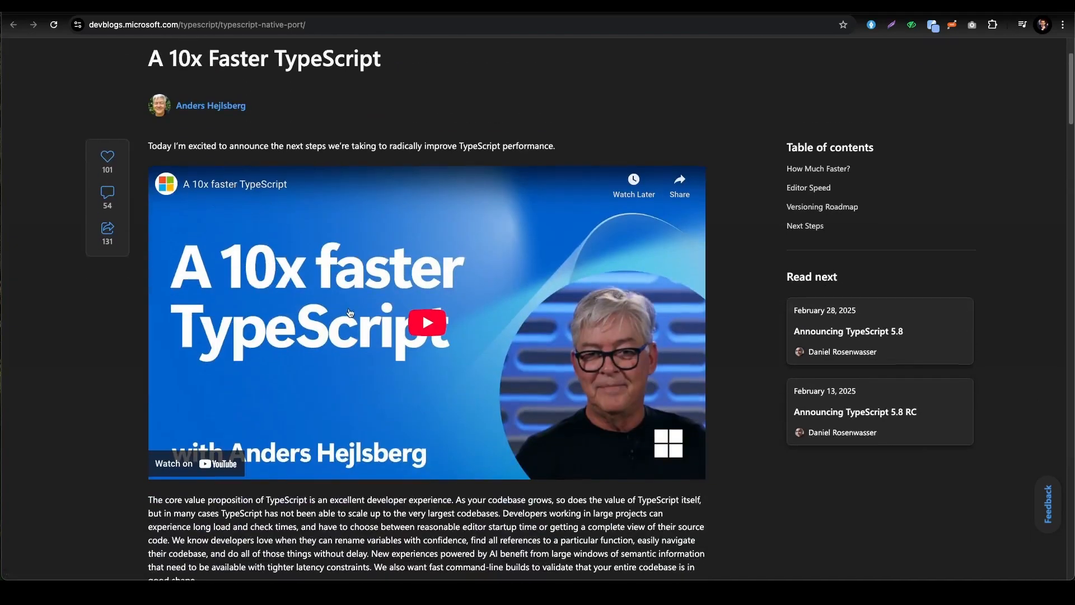
scroll(down, 3)
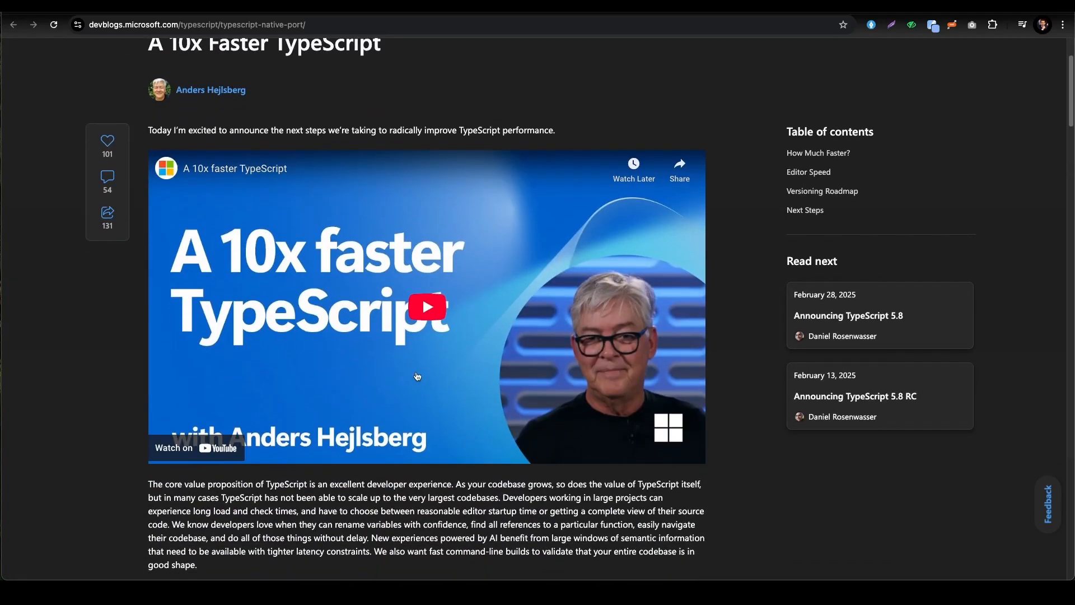